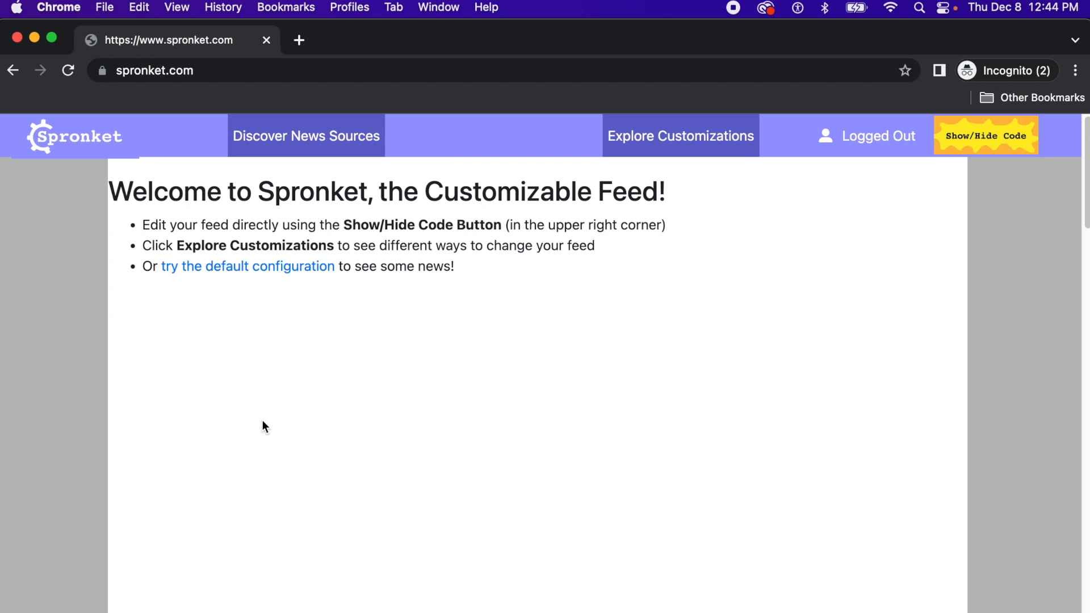
mouse_move(267, 424)
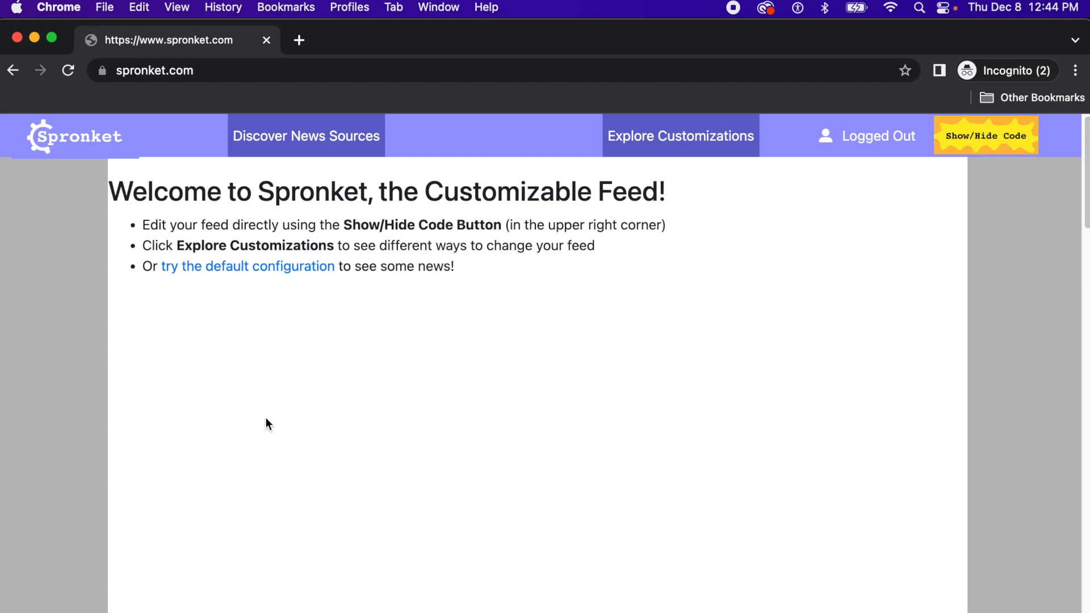
mouse_move(272, 442)
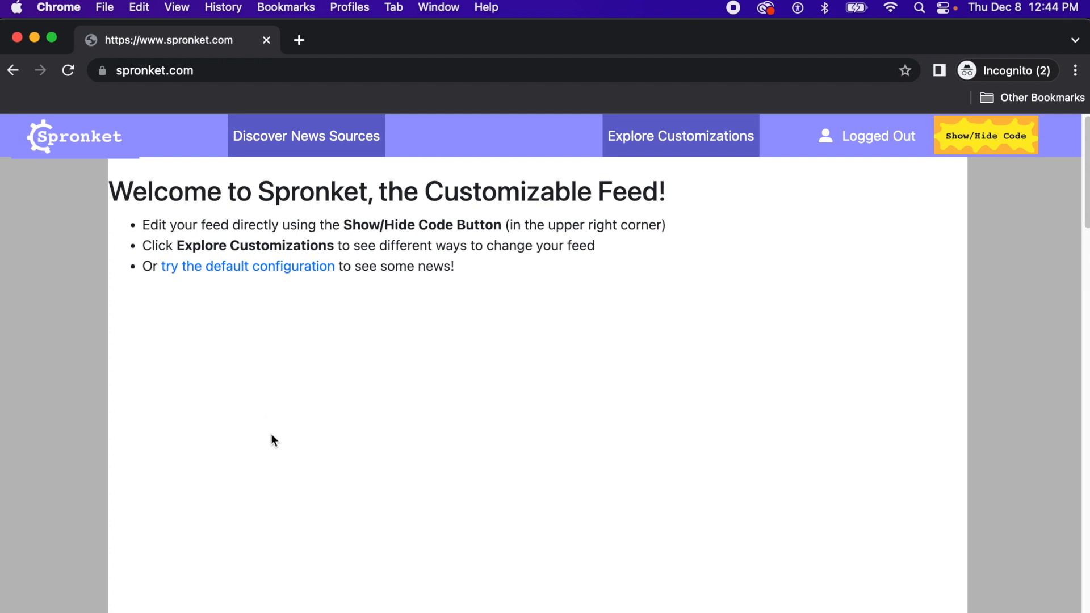
mouse_move(308, 444)
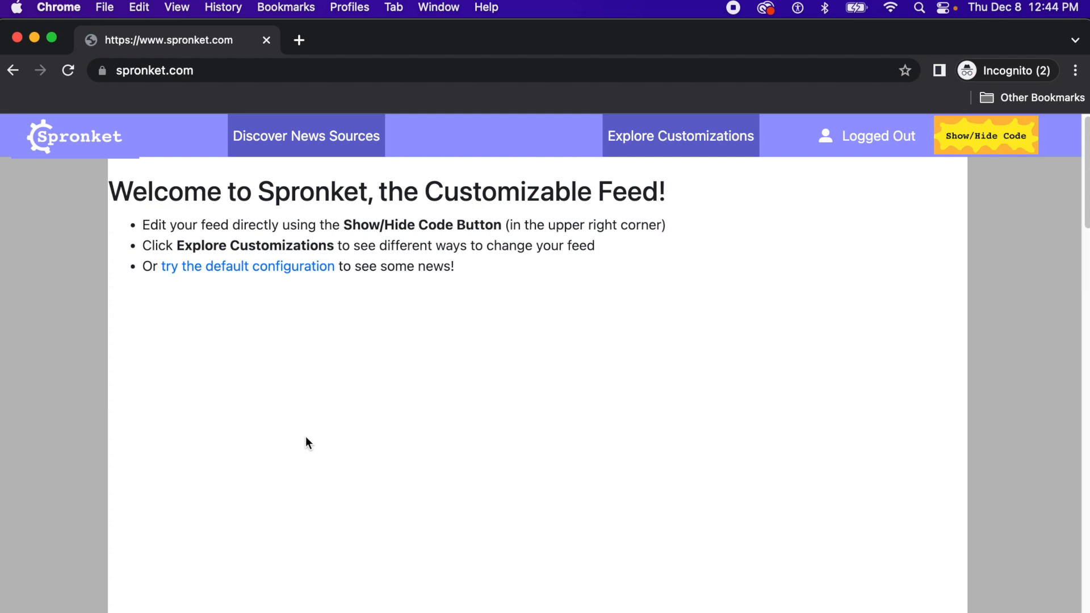
mouse_move(273, 287)
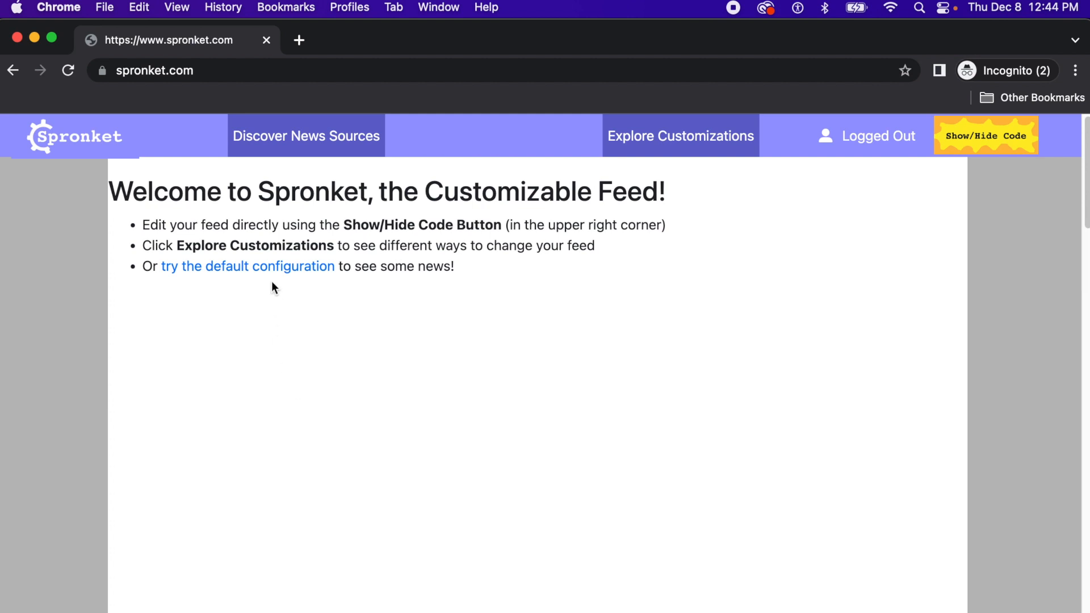
mouse_move(246, 266)
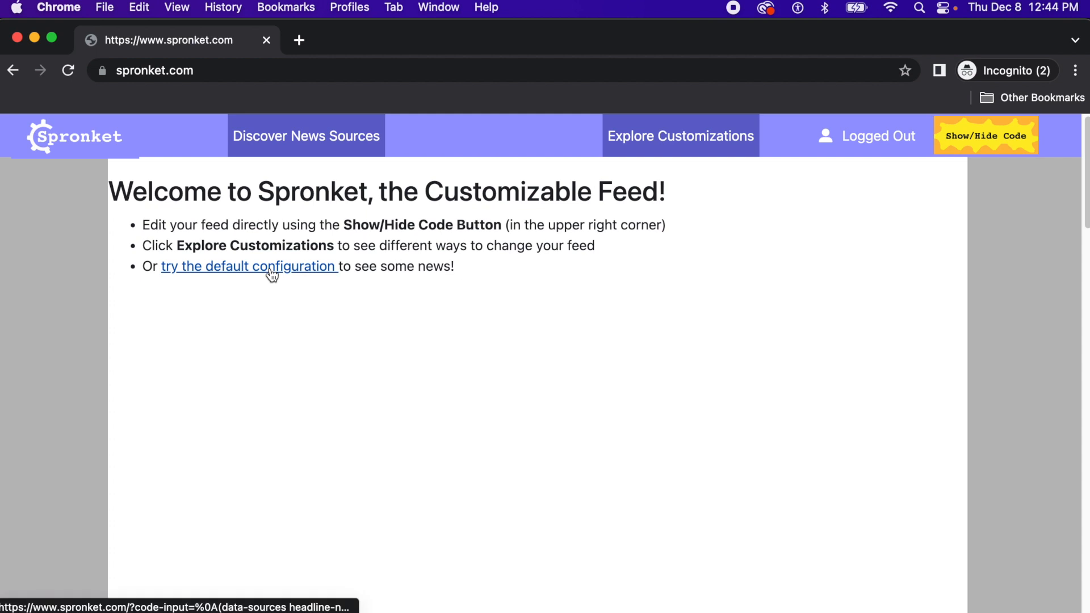
- Load Spronket's default configuration to display the Headlines news feed
click(248, 266)
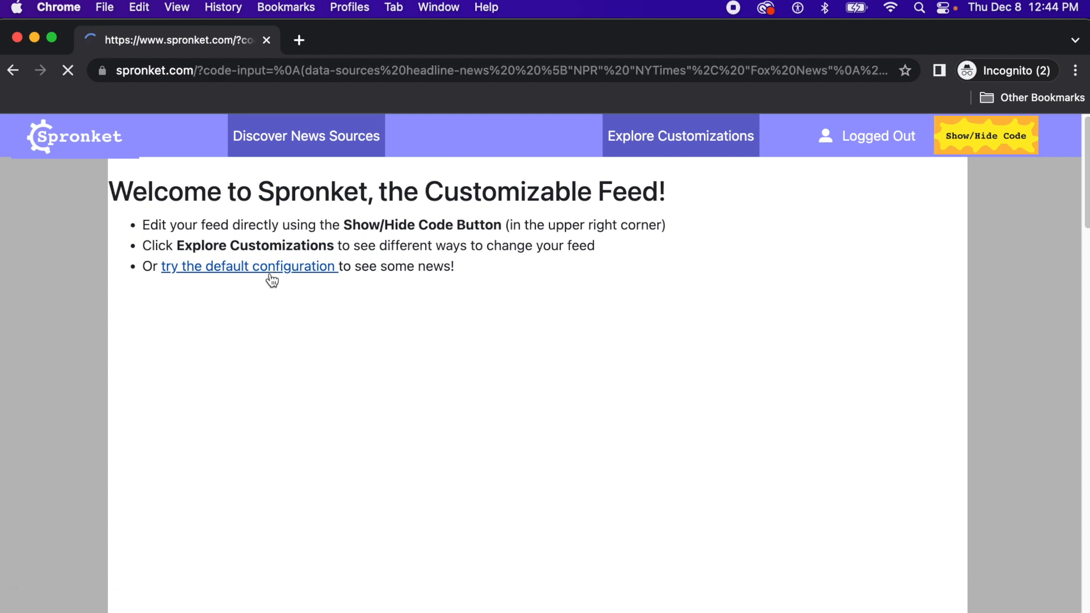
click(249, 265)
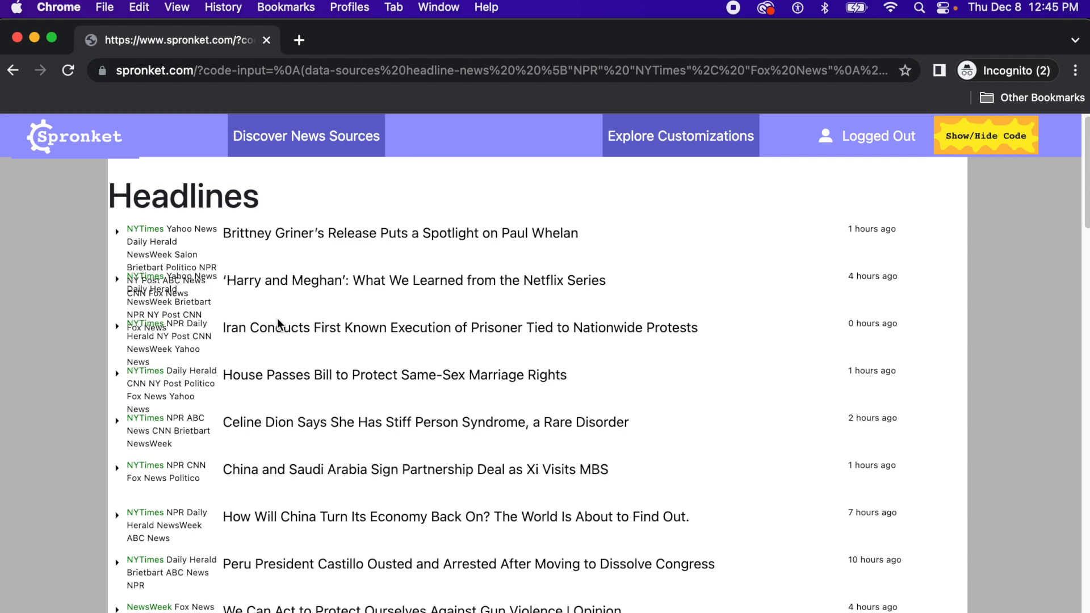
mouse_move(383, 327)
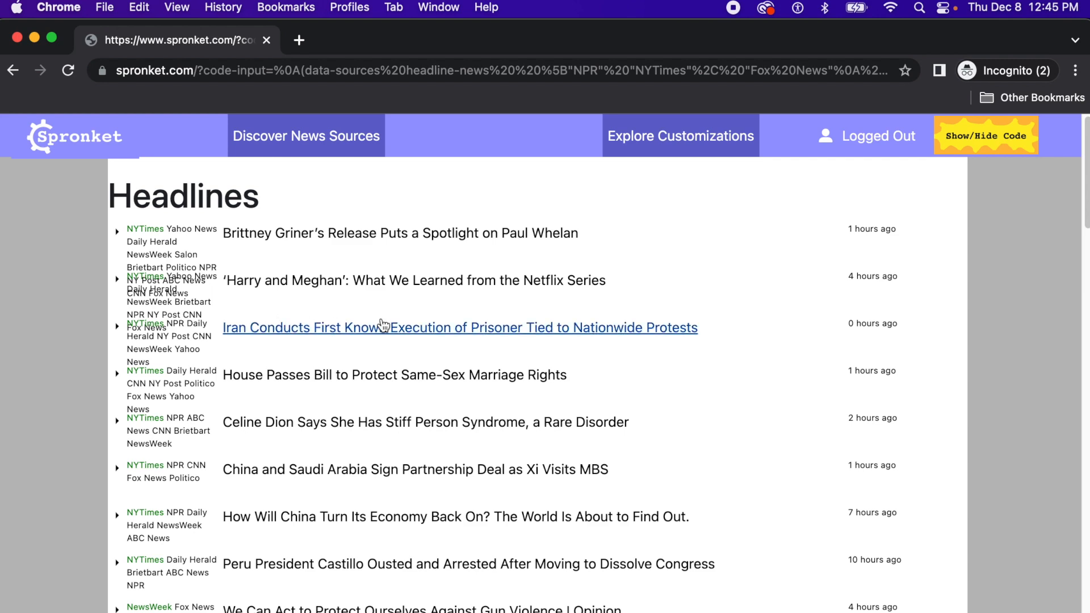
- Show the feed's customization code beside the Headlines and look through it
click(985, 135)
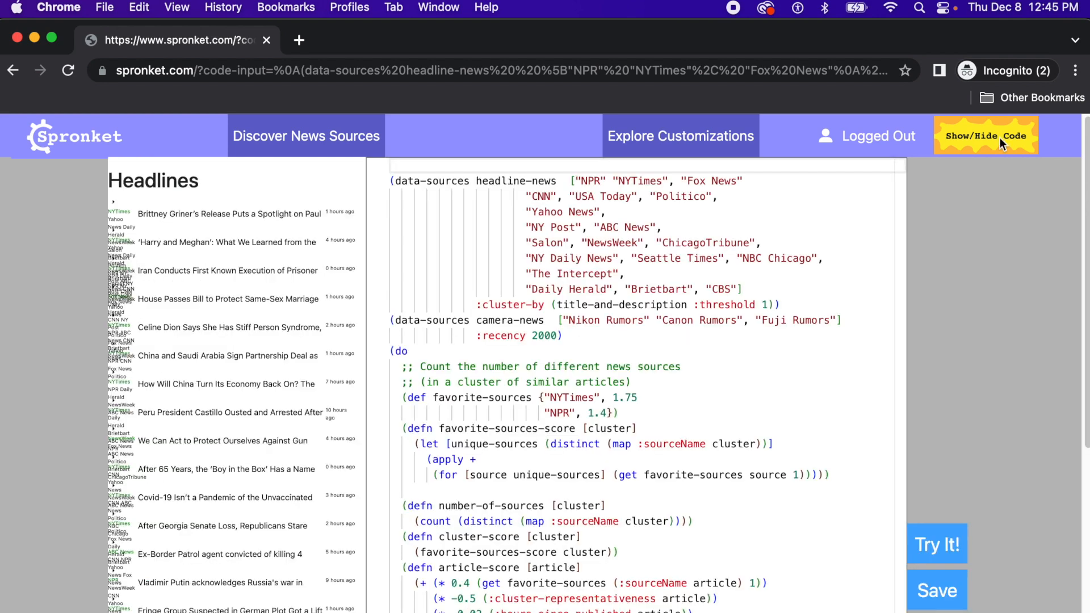
mouse_move(959, 190)
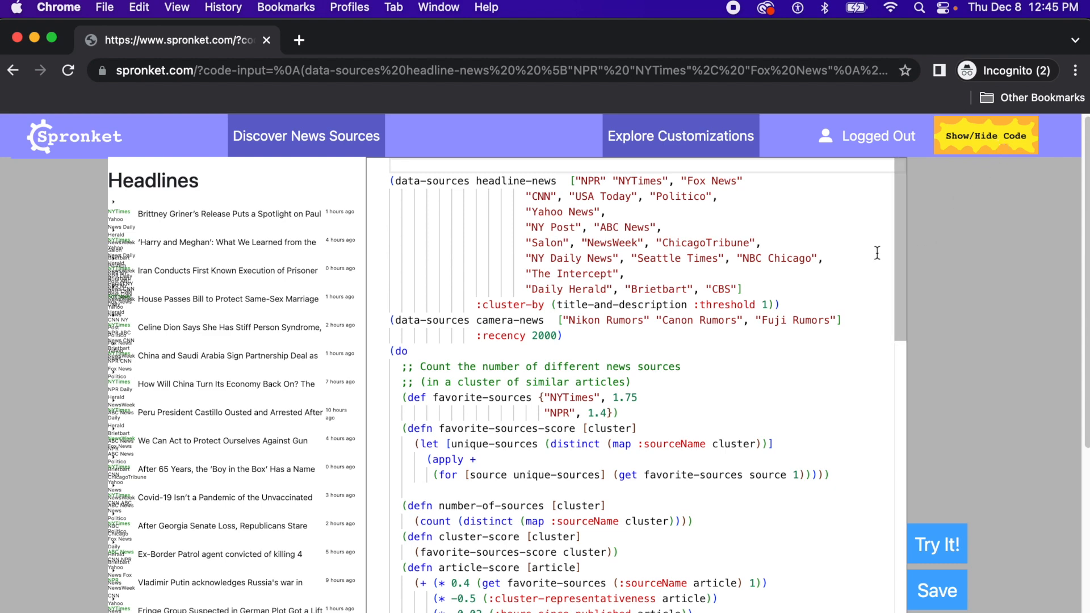
scroll(down, 3)
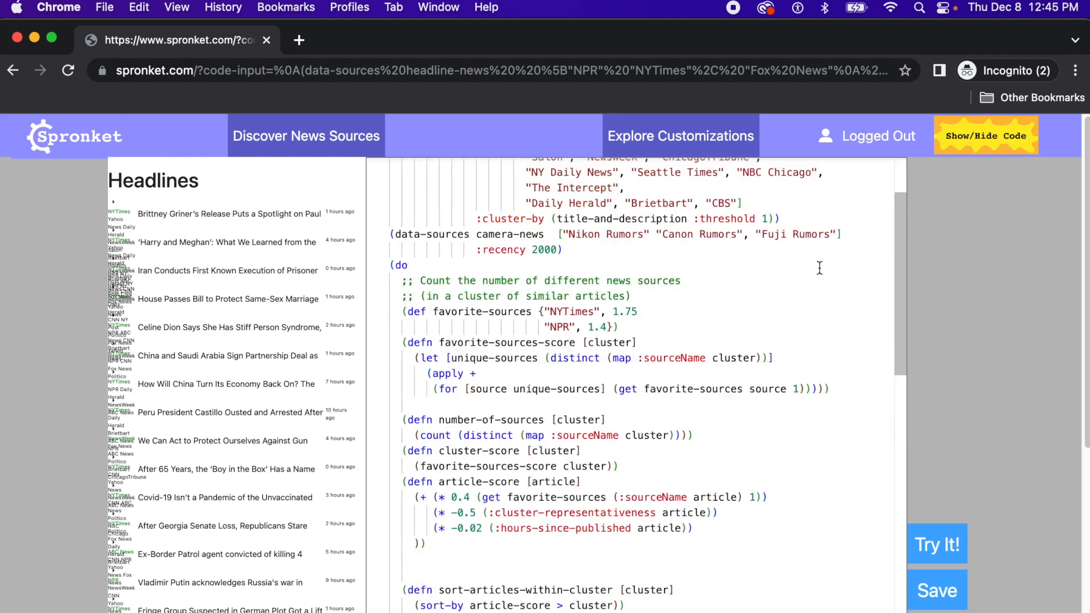
scroll(up, 3)
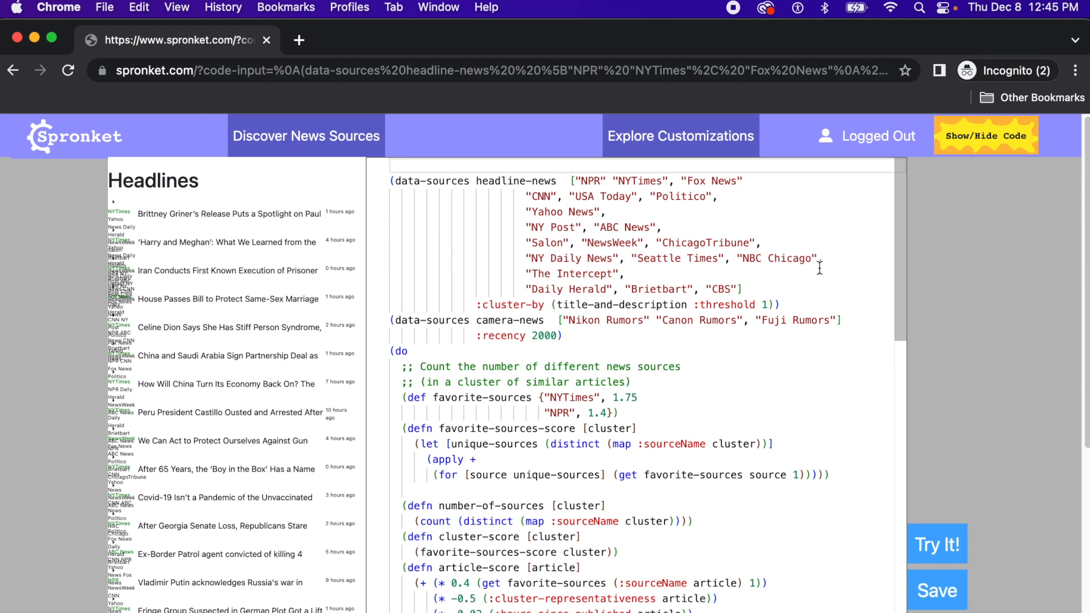
scroll(down, 3)
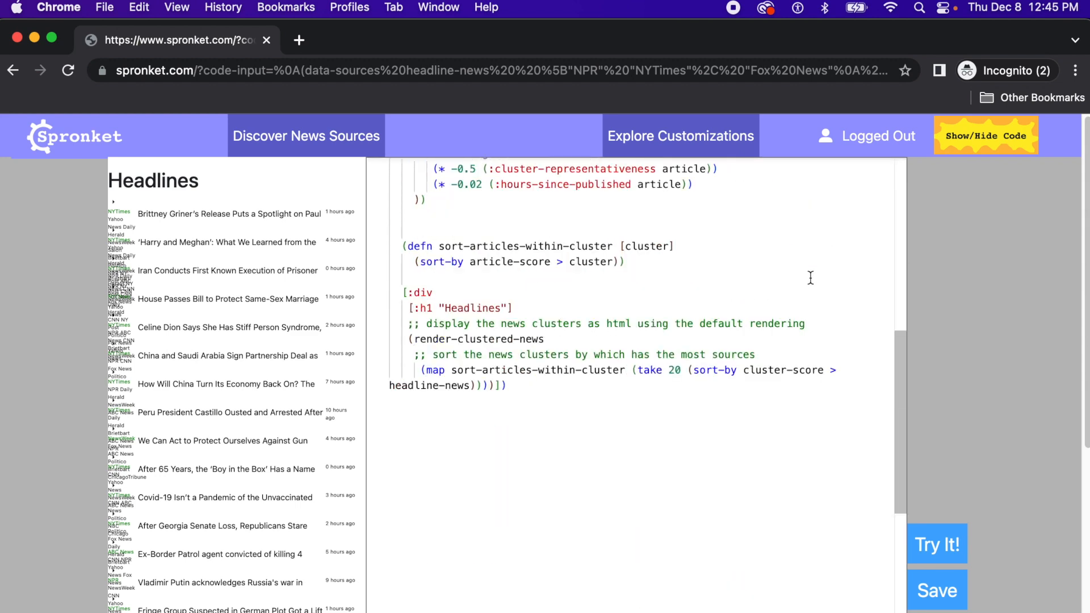
scroll(up, 3)
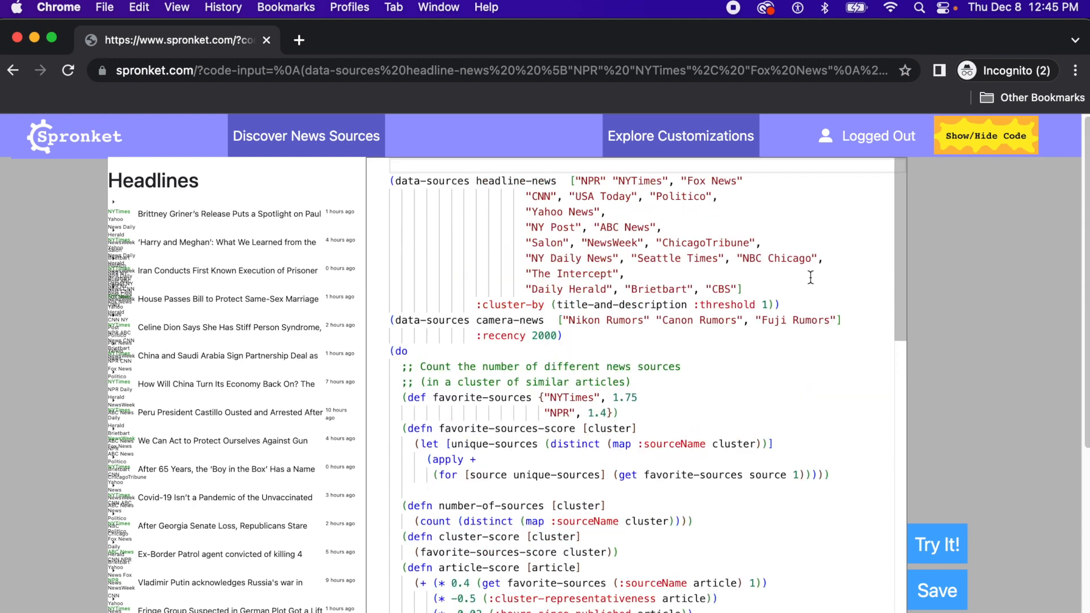
scroll(down, 3)
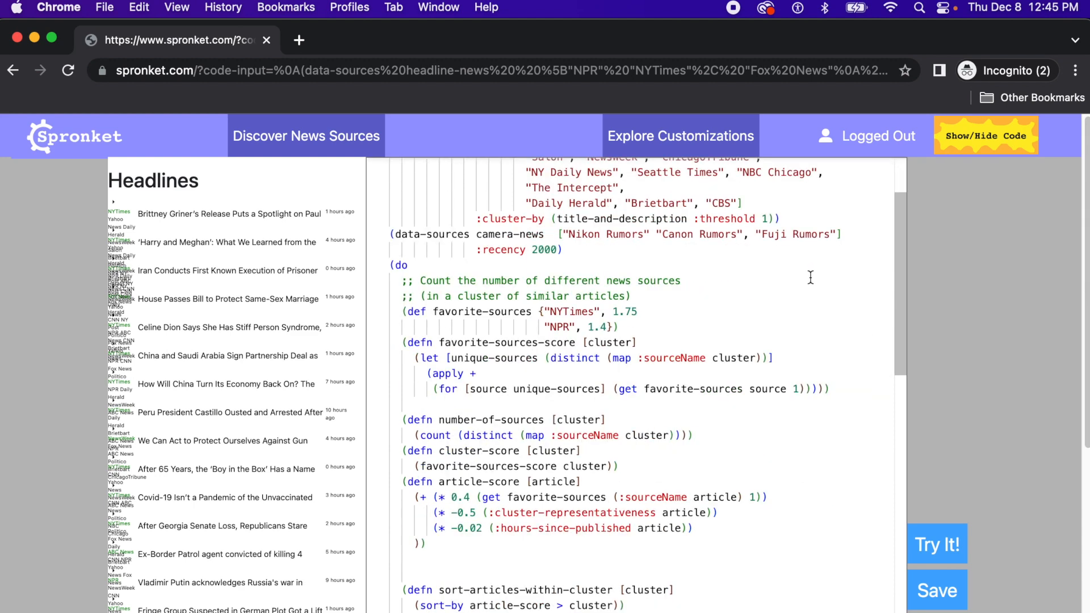
mouse_move(748, 293)
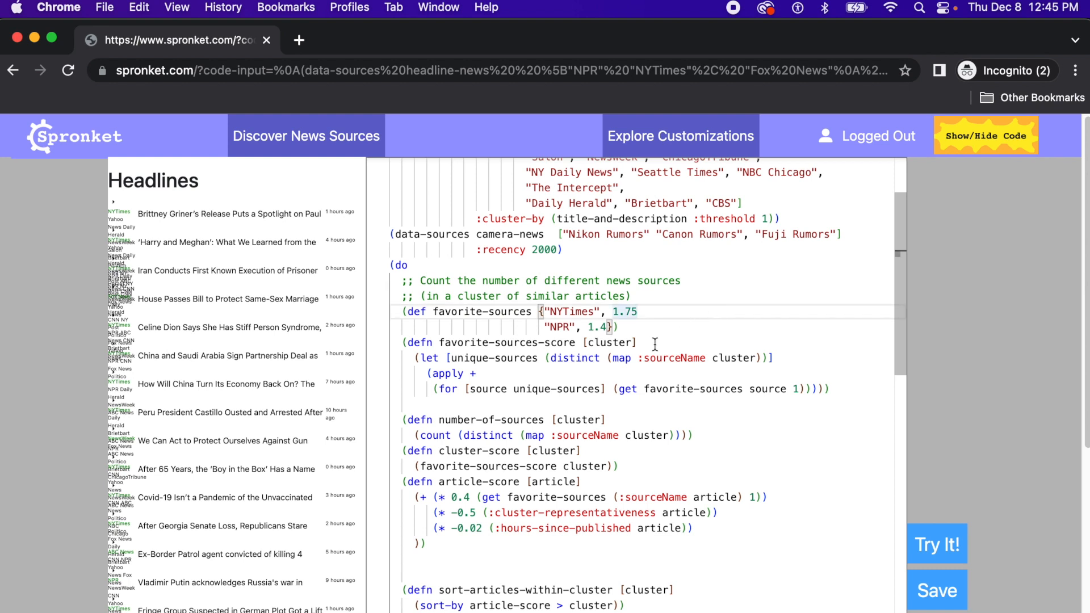
- Replace NYTimes with CNN as the favourite source and raise its weight to 50.75
double_click(570, 311)
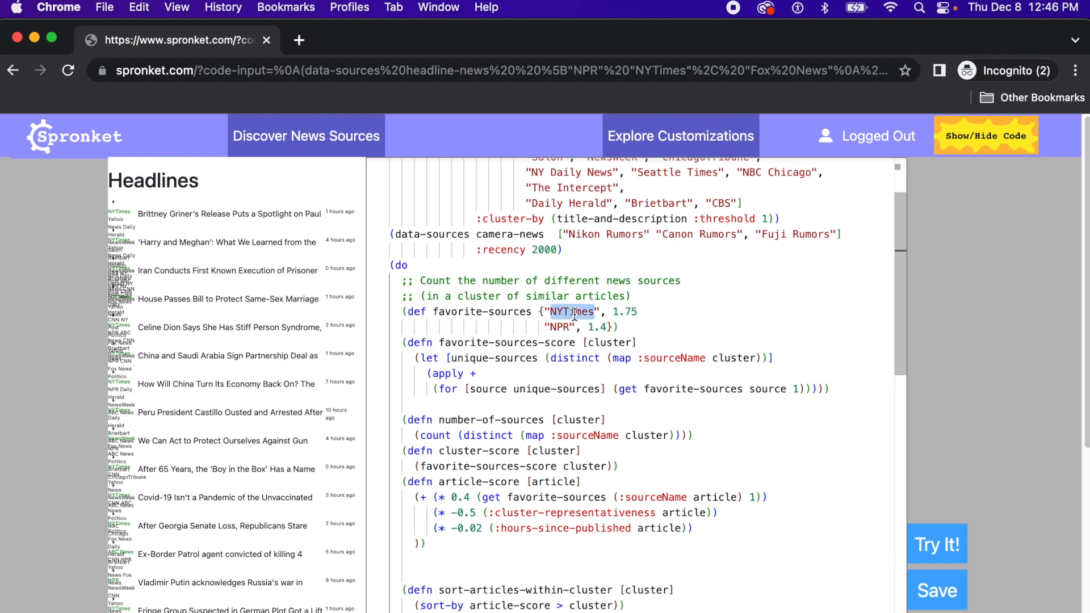
click(559, 327)
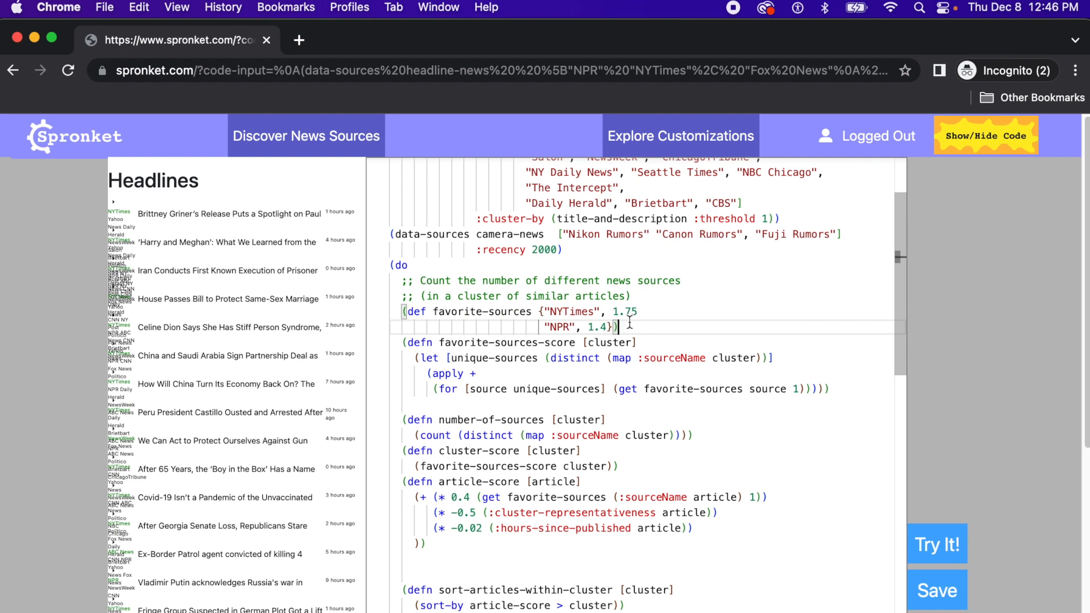
double_click(571, 311)
text(C)
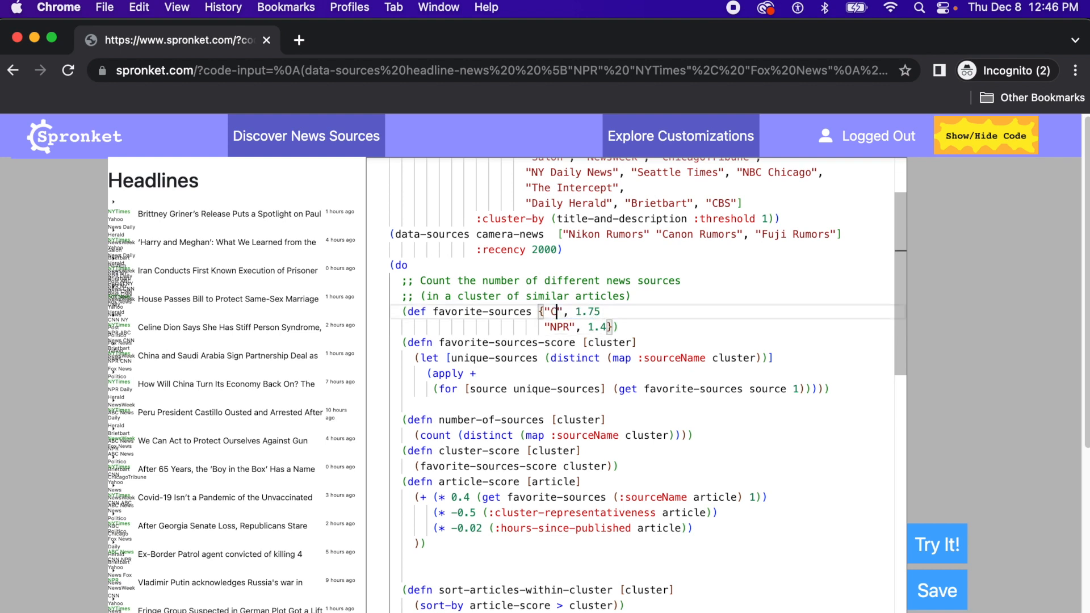
text(NN)
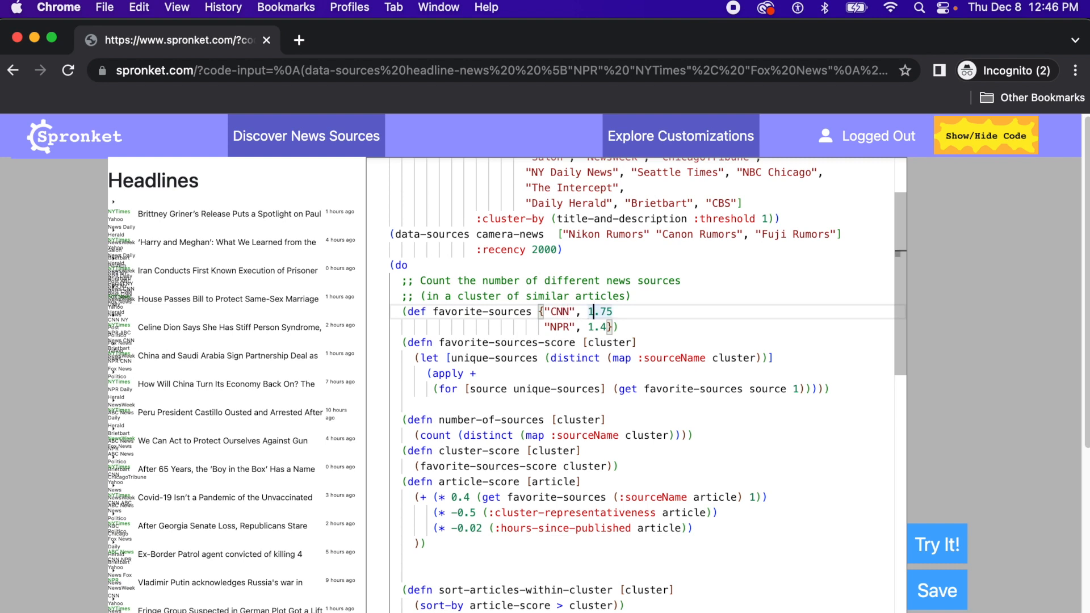
text(50)
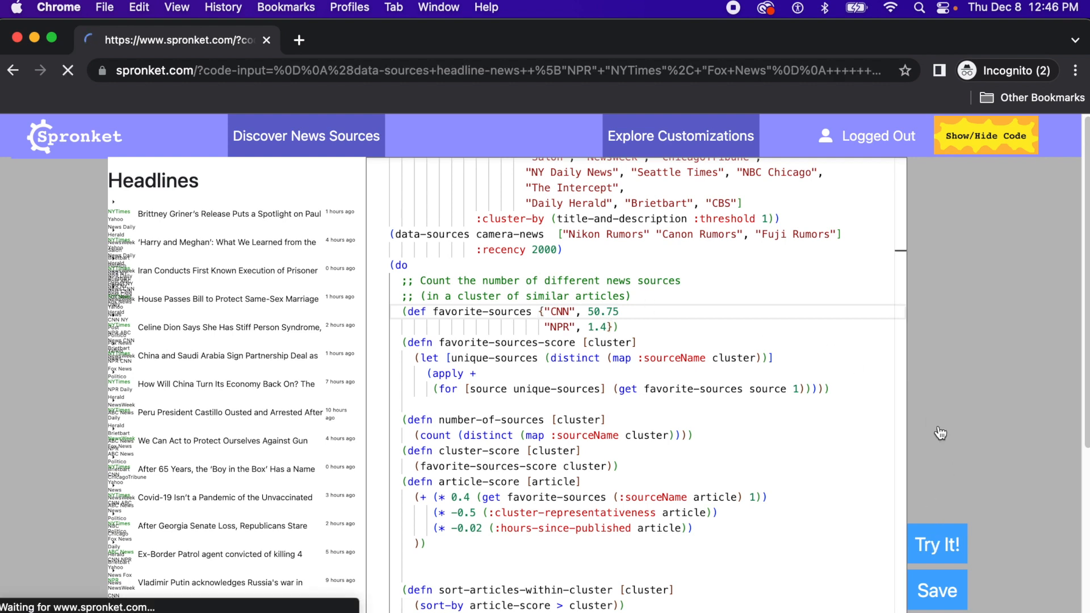
- Rerun the CNN-favouring feed, then change the hours-since-published weight to -100.02 and rerun
click(936, 544)
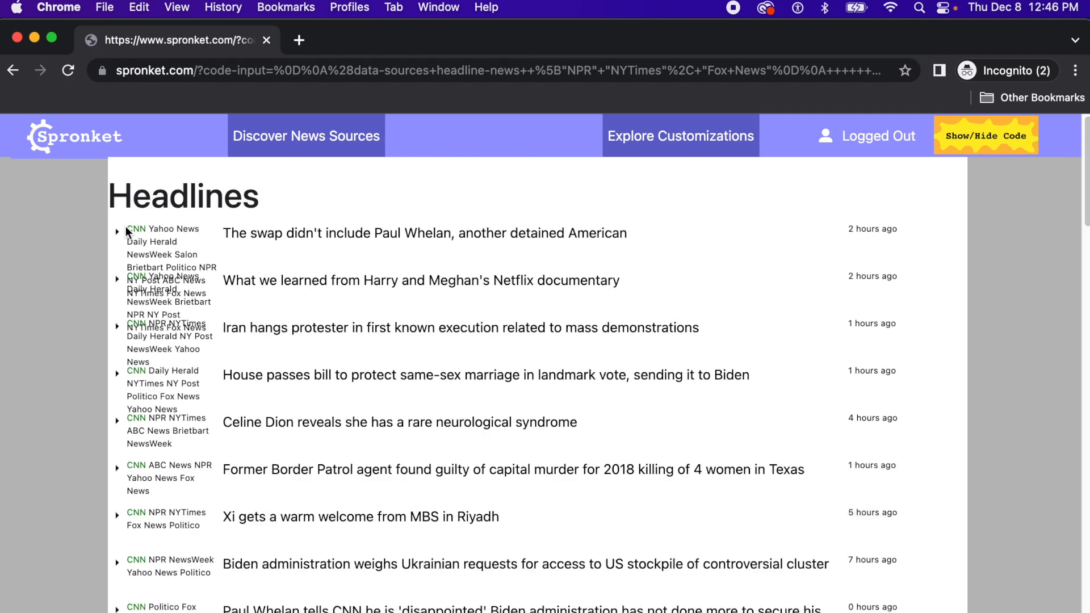
mouse_move(128, 285)
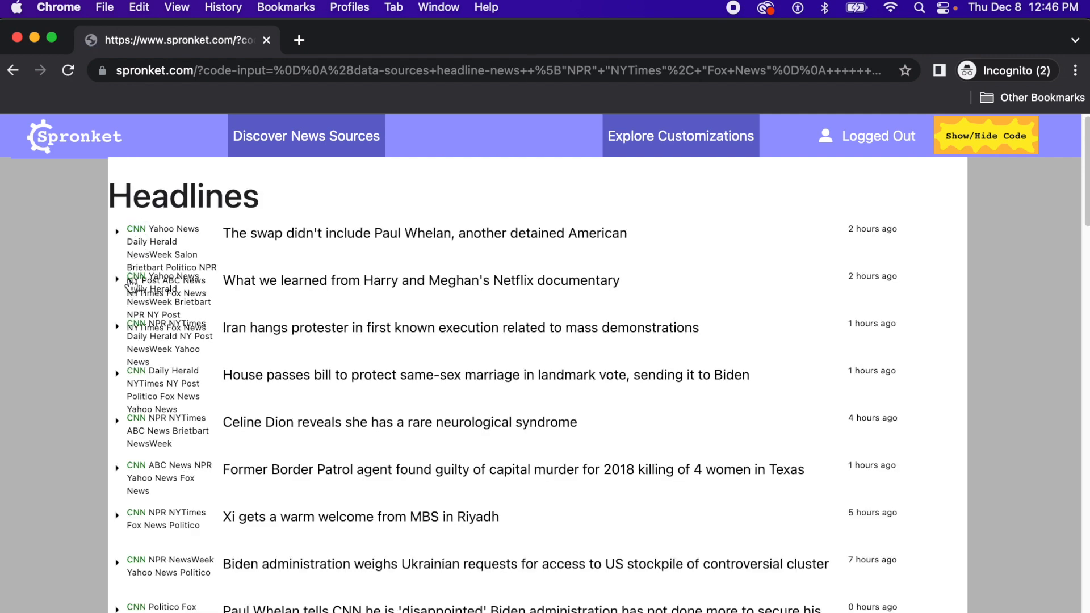
mouse_move(132, 333)
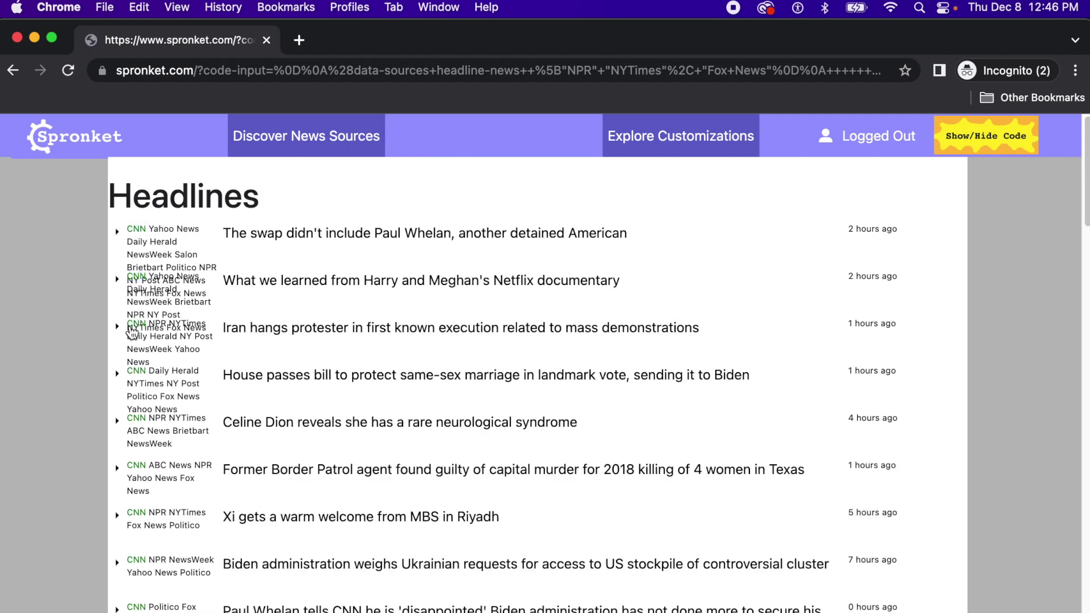
click(985, 135)
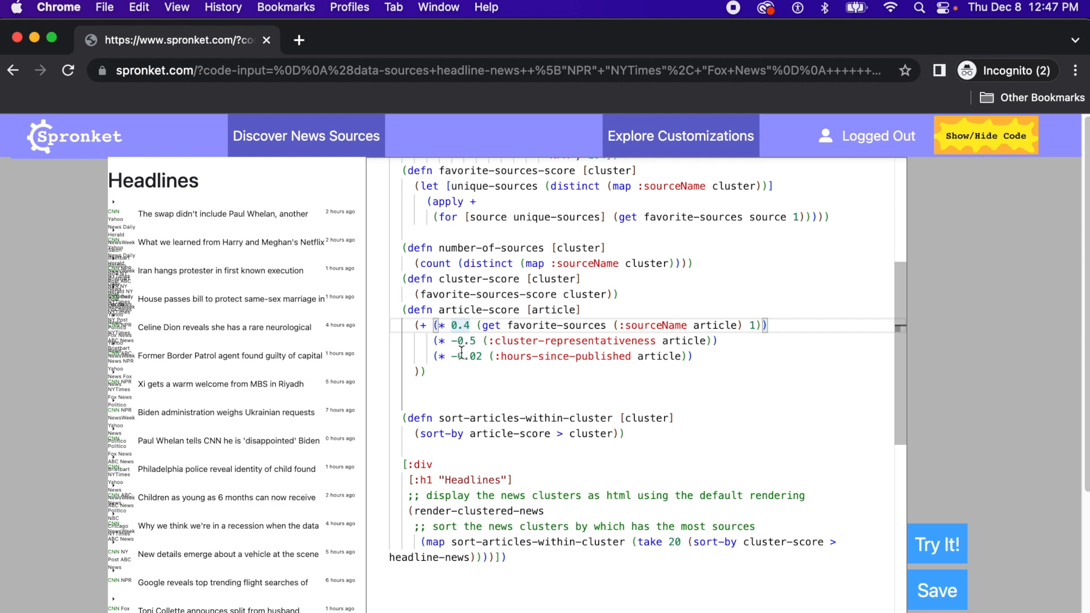
text(100)
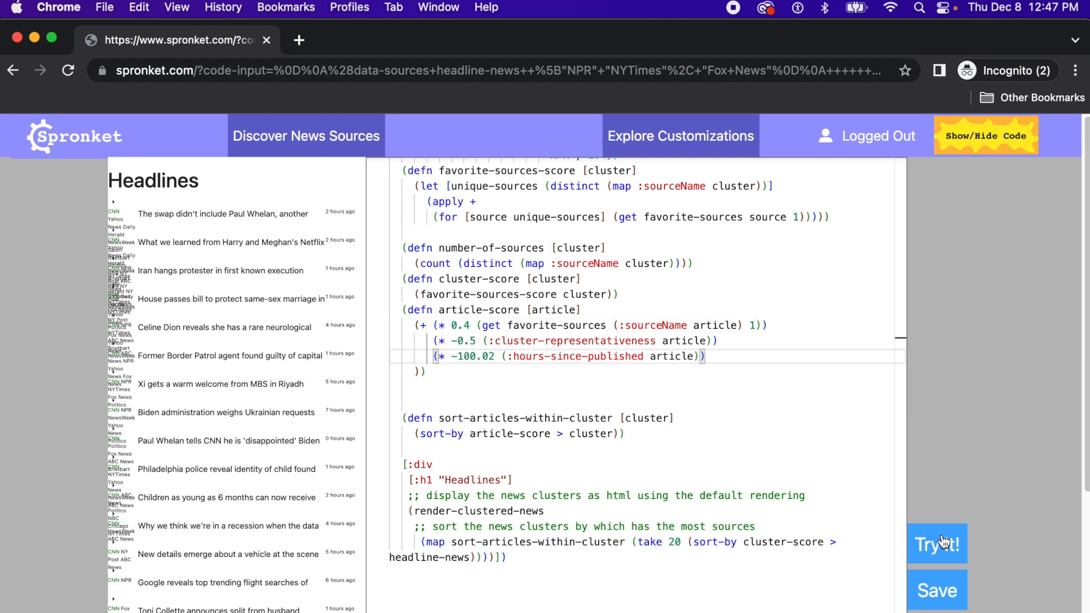
click(937, 543)
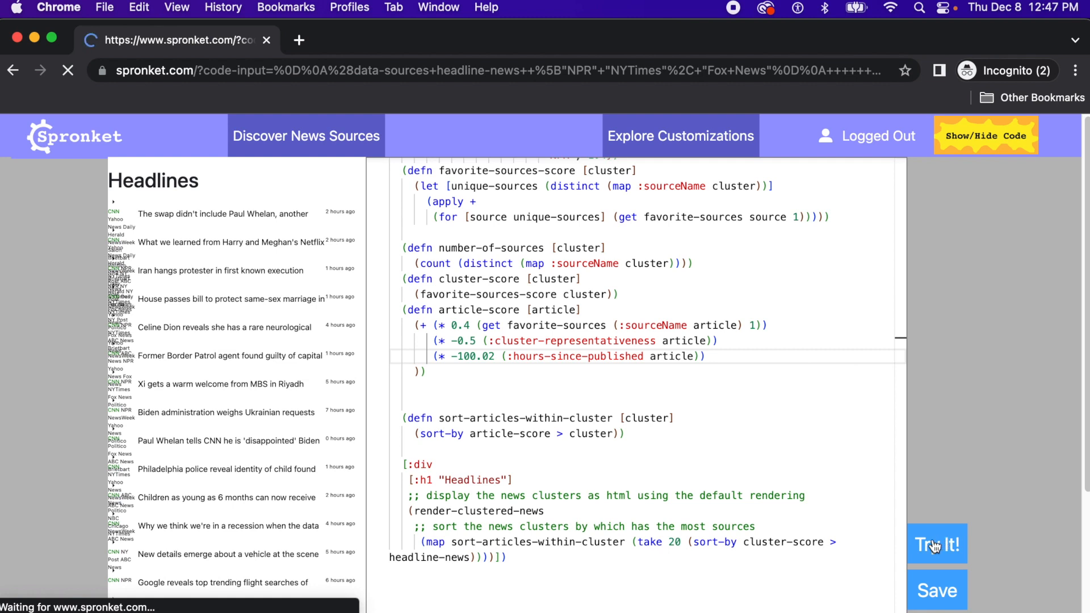
- Run the customized feed and expand then collapse the Brittney Griner story cluster
click(936, 544)
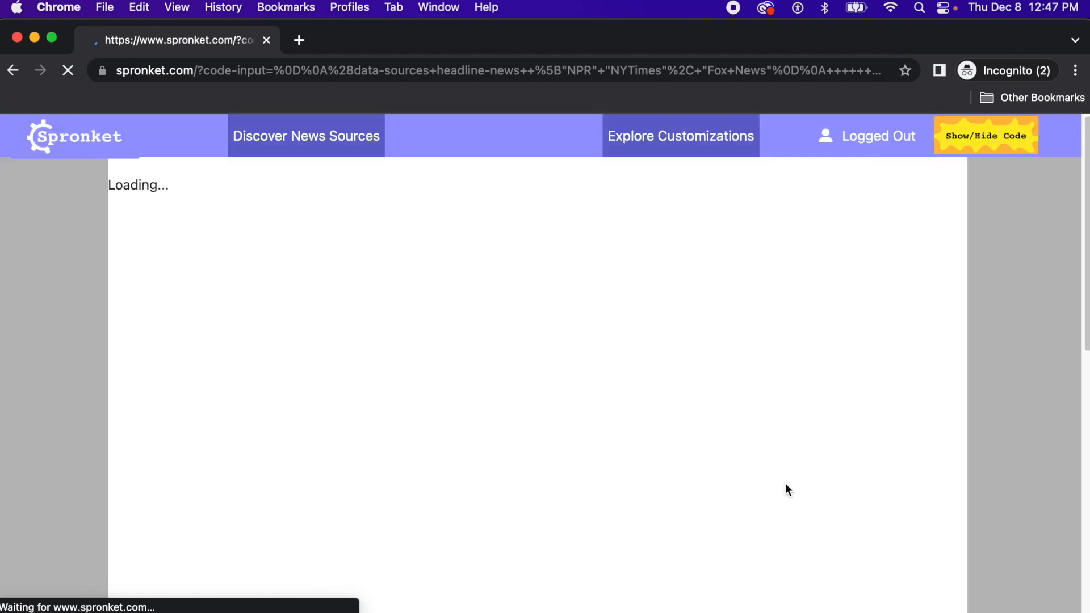
mouse_move(354, 340)
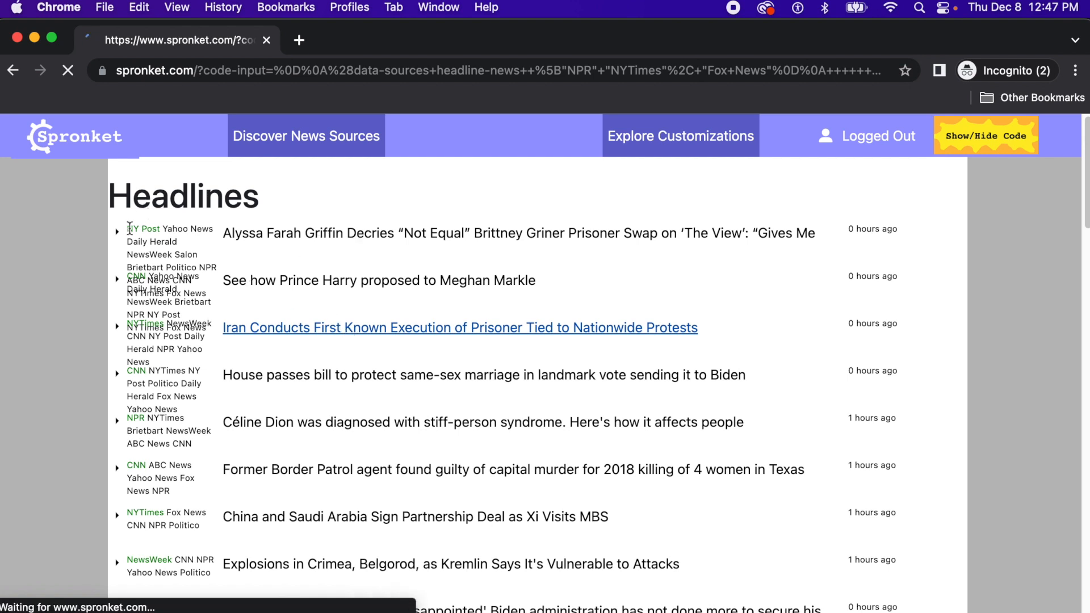
mouse_move(161, 247)
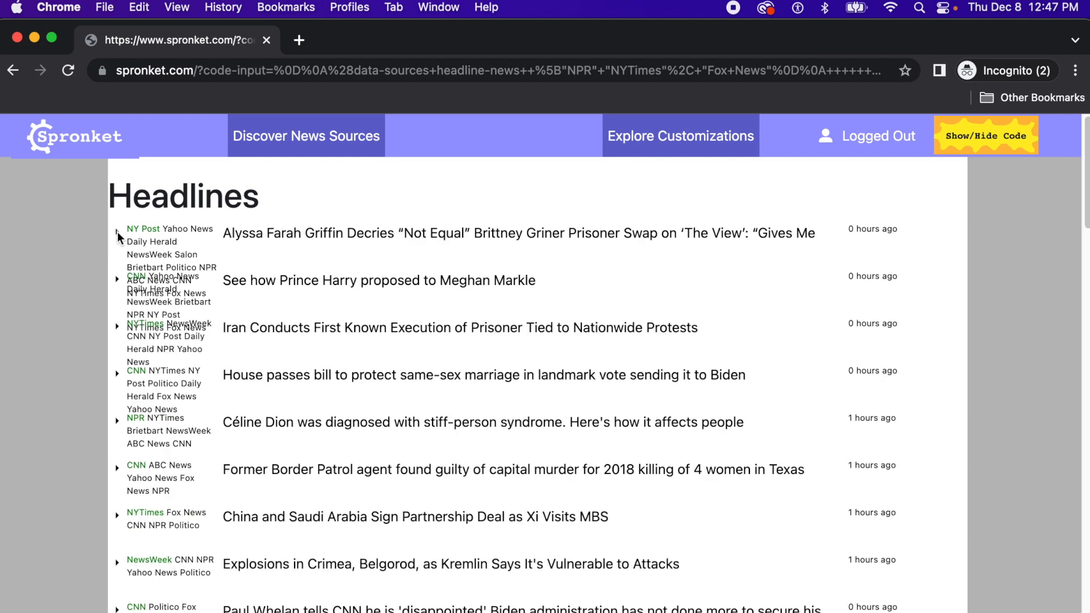
click(117, 231)
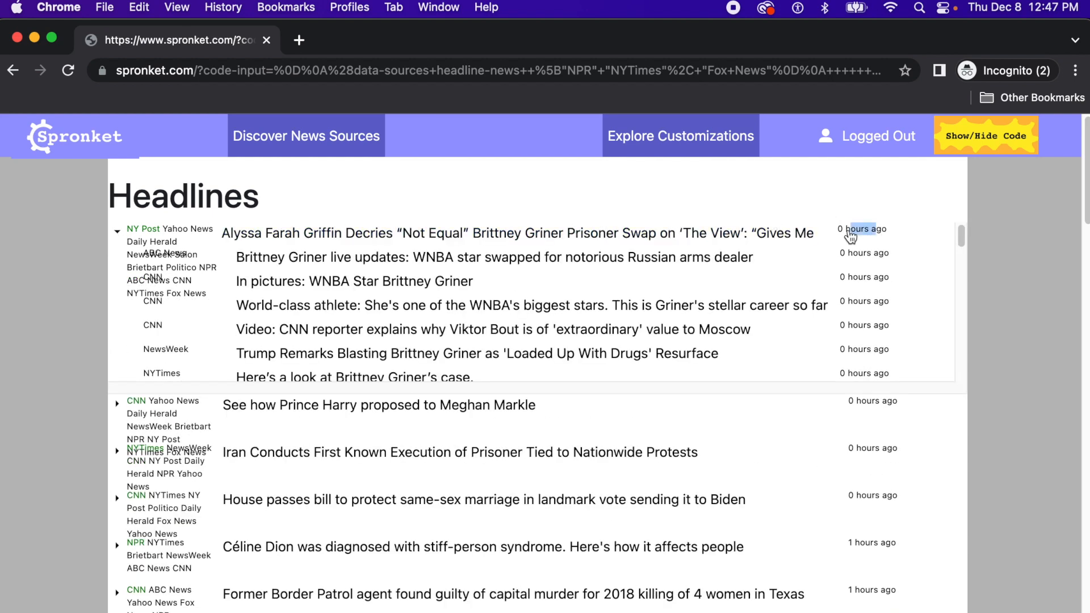
scroll(down, 3)
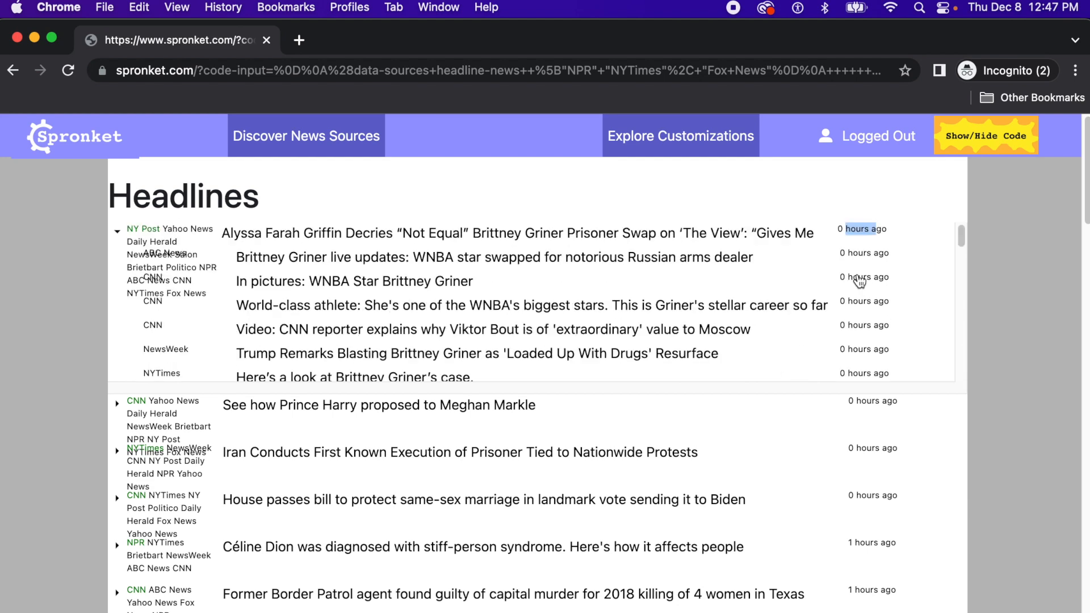
mouse_move(116, 418)
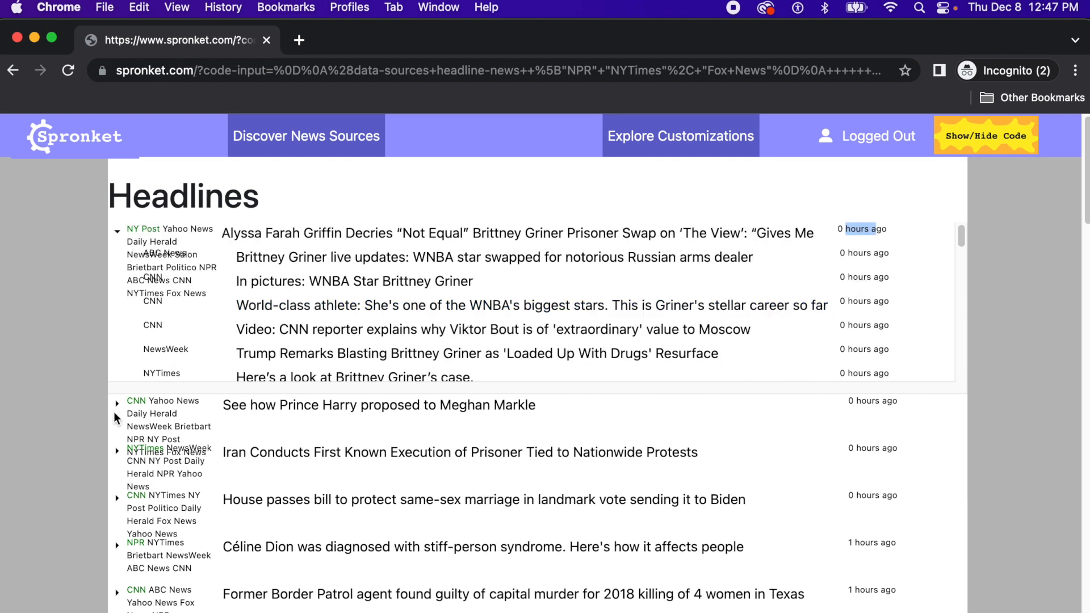
click(116, 402)
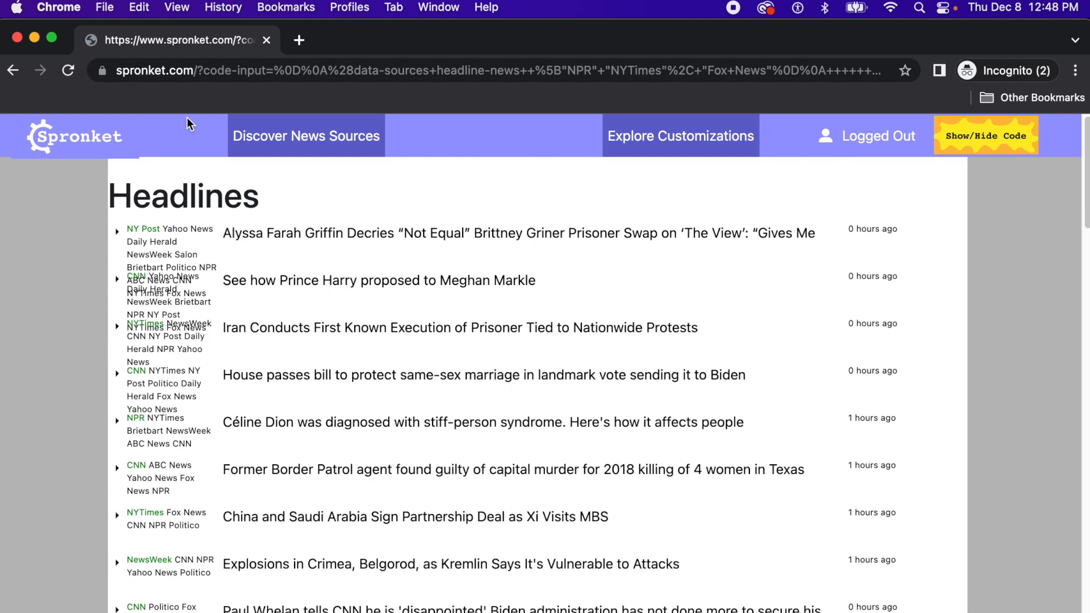
mouse_move(174, 124)
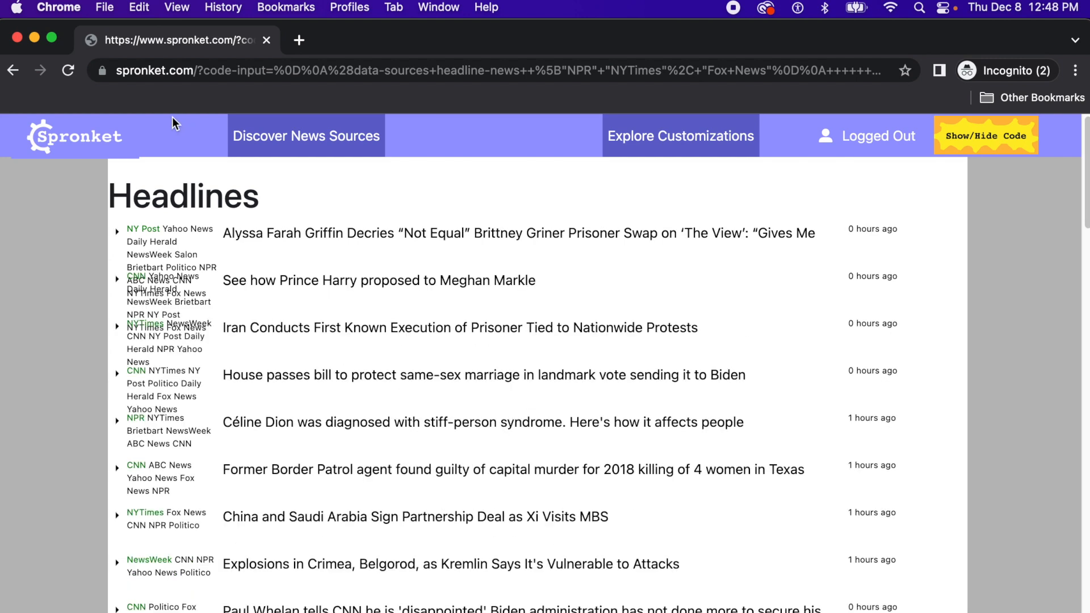
mouse_move(671, 164)
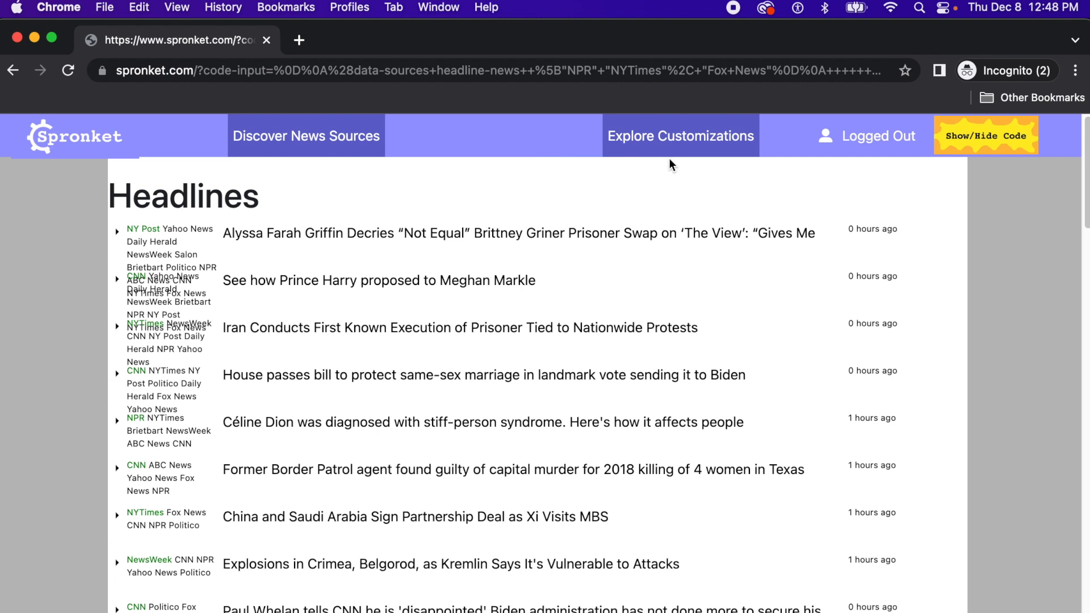
mouse_move(667, 185)
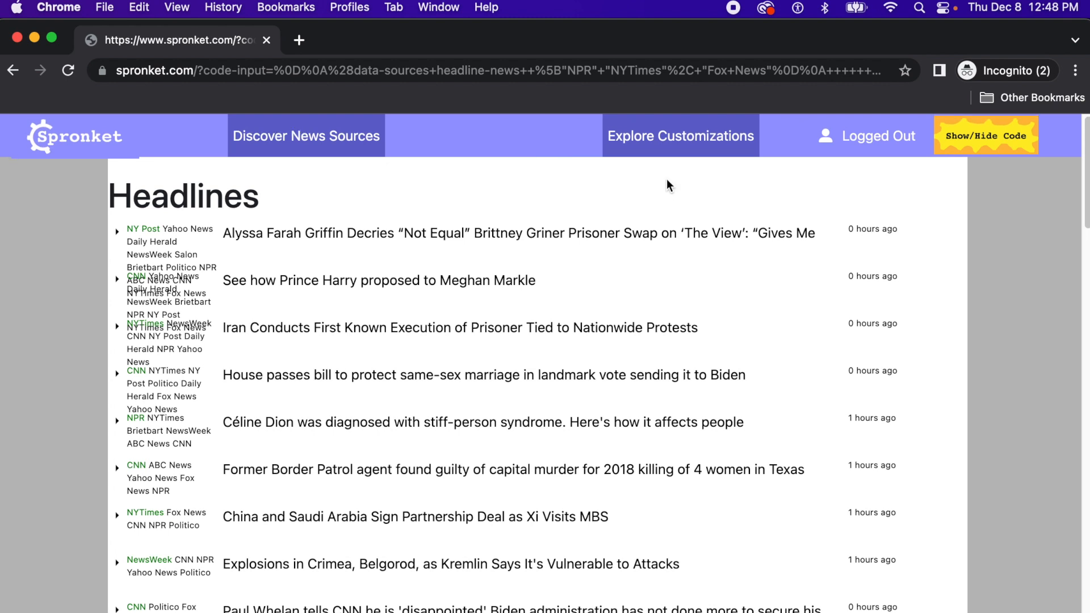
- Go to Explore Customizations to see the gallery of example configs
click(680, 135)
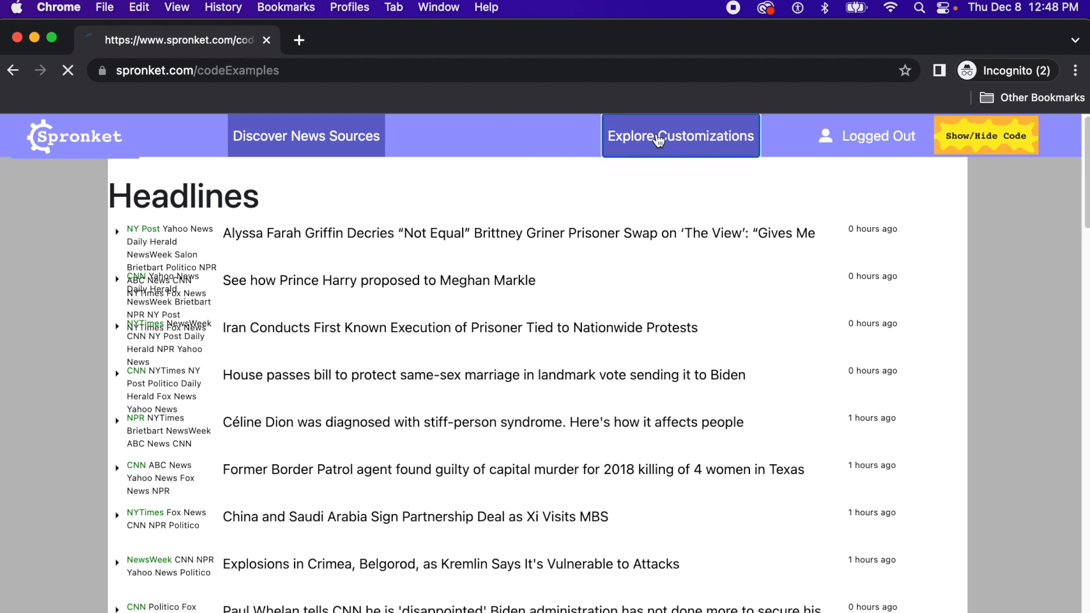
click(680, 135)
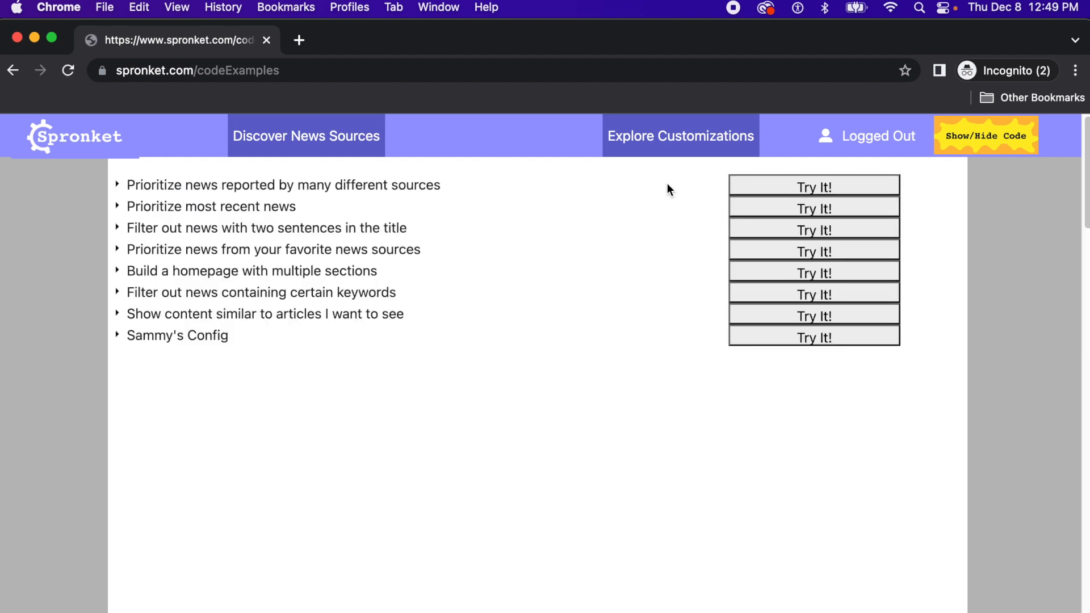
mouse_move(660, 195)
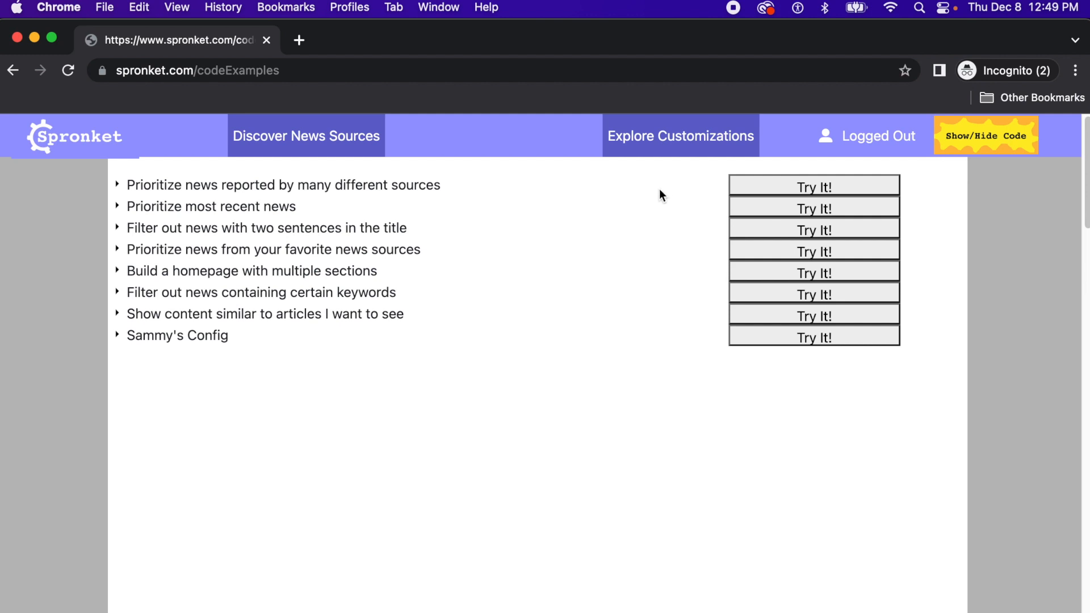
- Expand 'Filter out news containing certain keywords' to read its Putin/baseball/powerball code
click(117, 292)
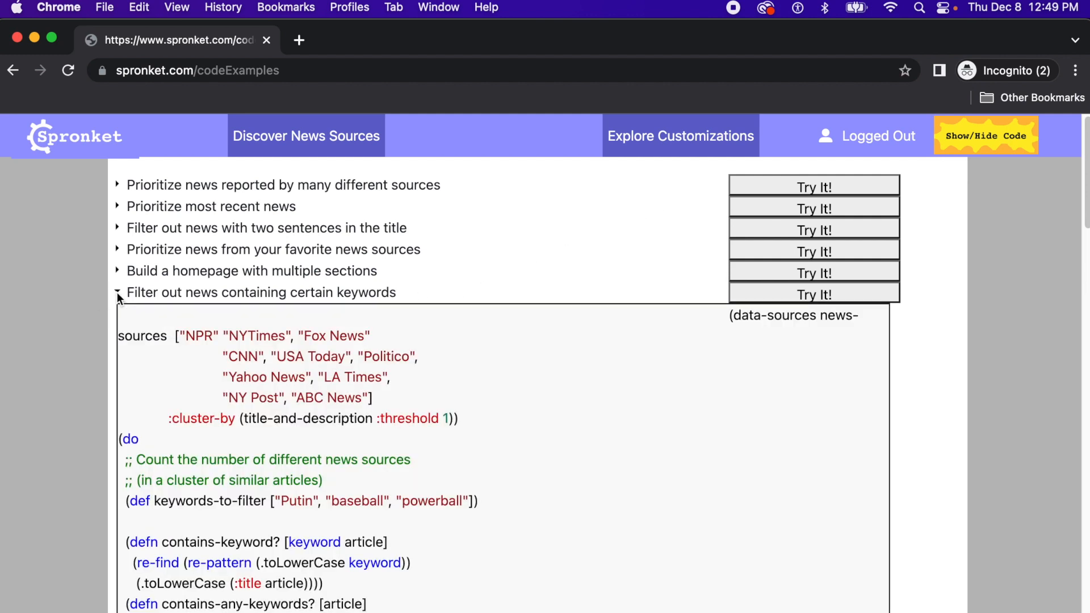
click(117, 313)
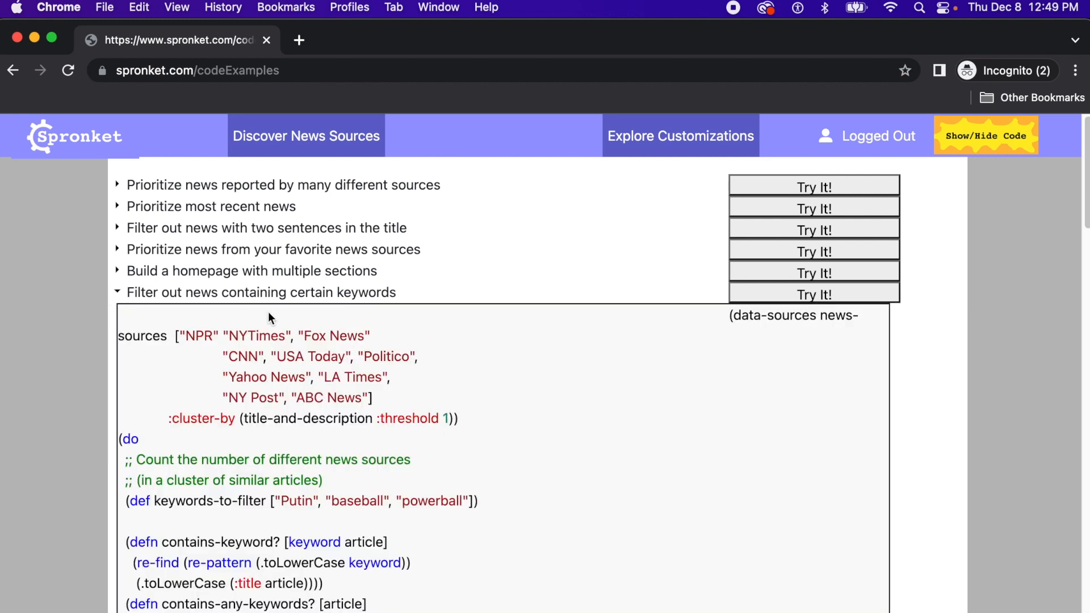
scroll(down, 3)
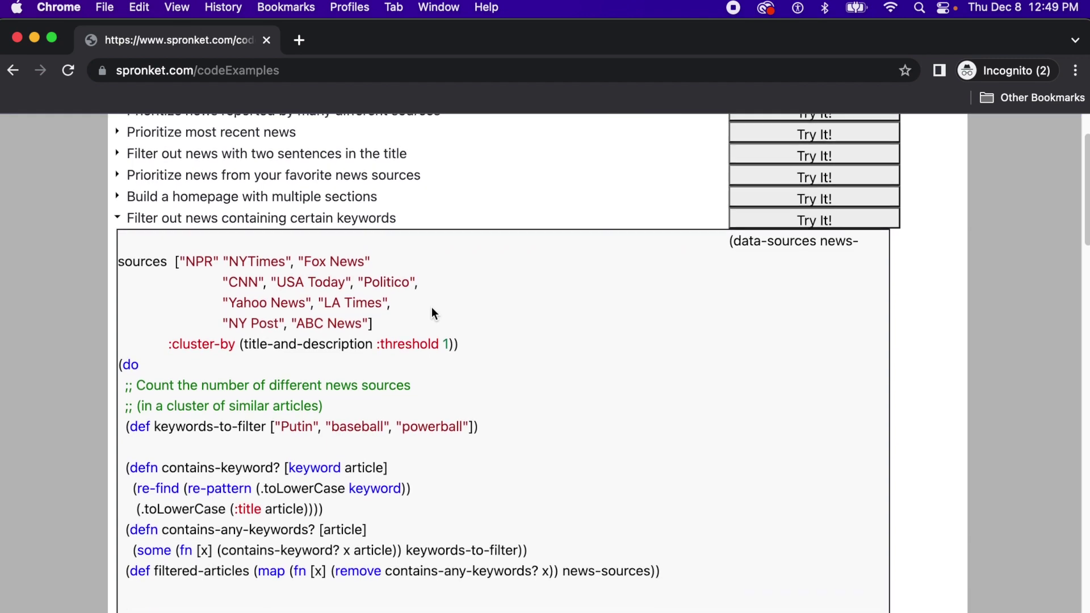
scroll(down, 3)
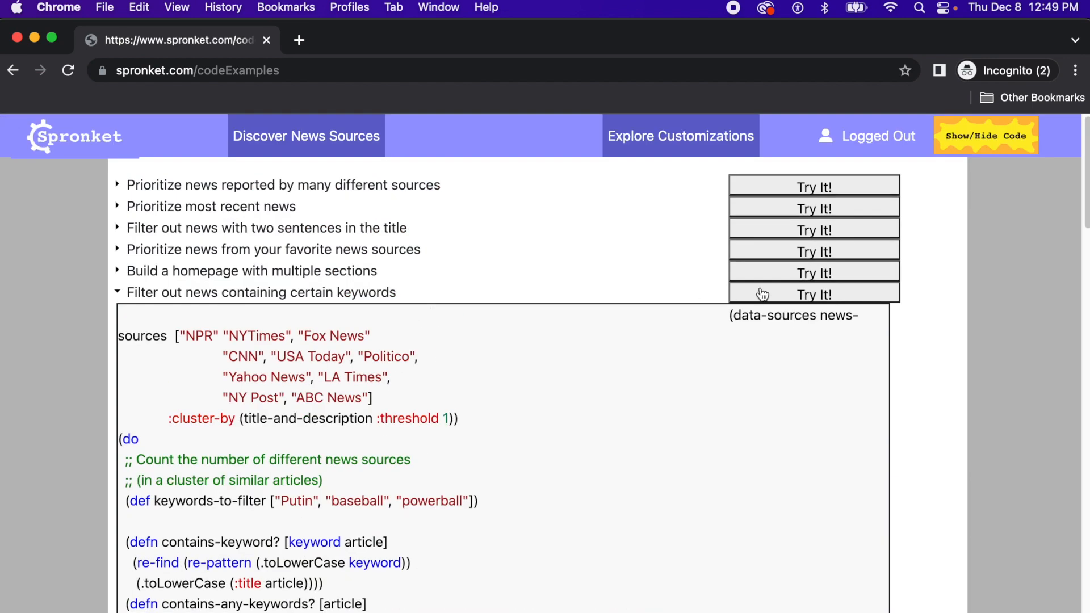
- Try the keyword-filter example so its Reported By Most Sources feed loads
click(813, 294)
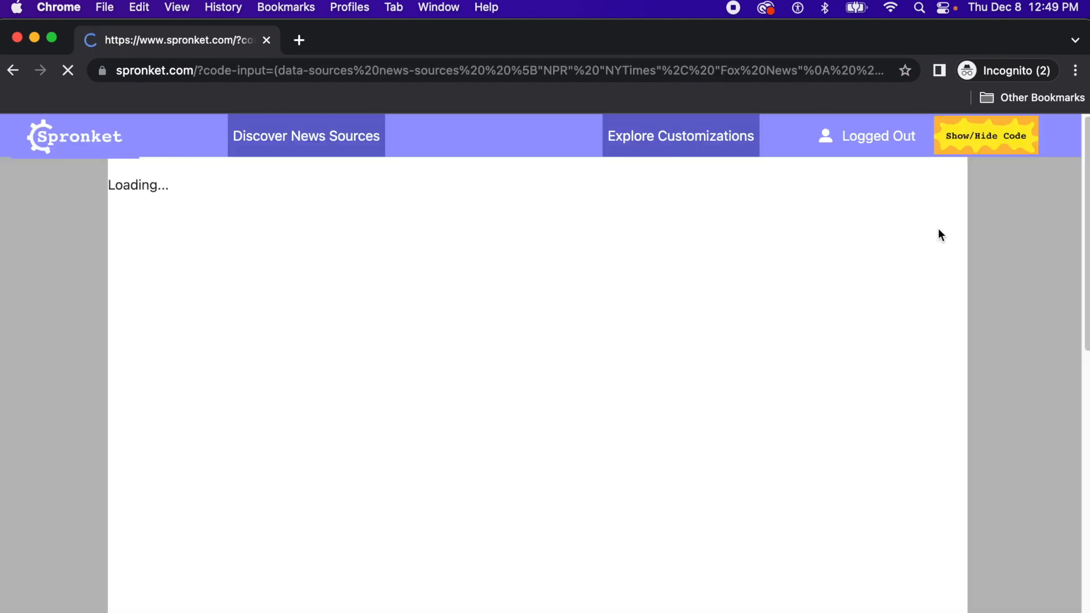
mouse_move(989, 190)
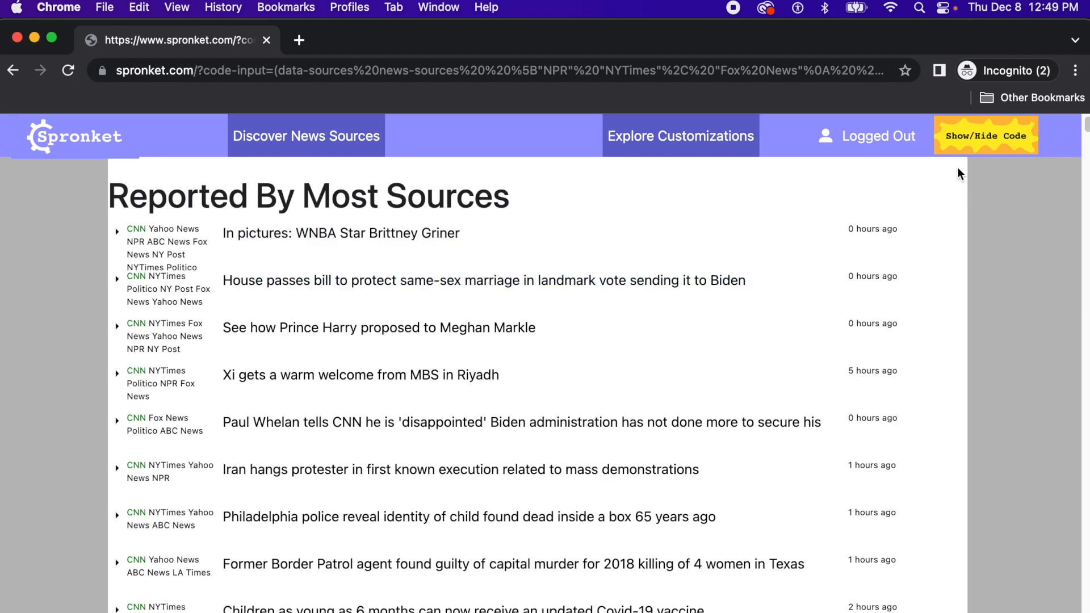
mouse_move(978, 169)
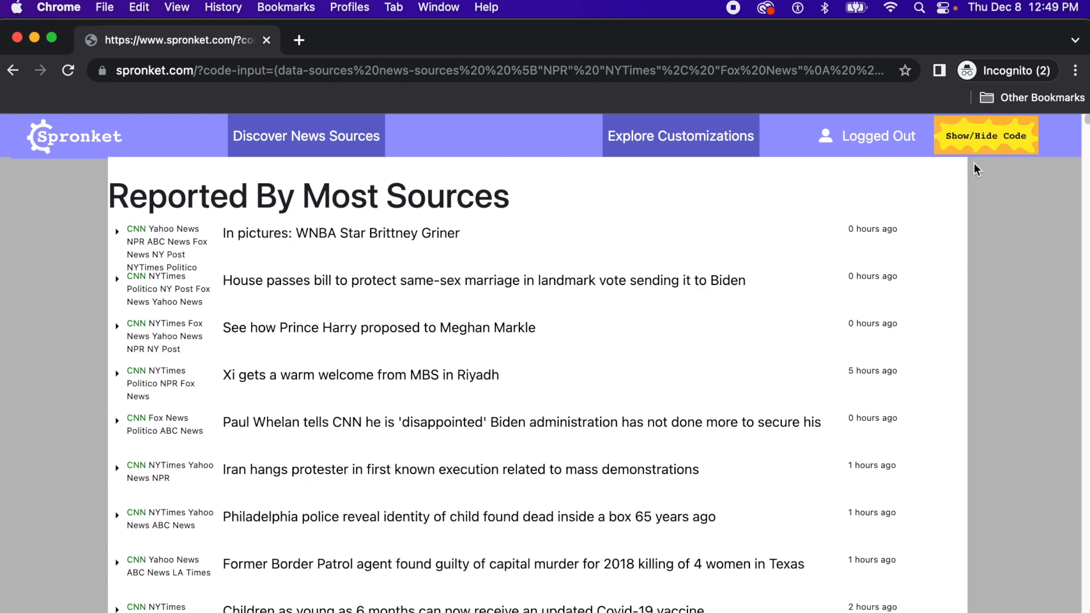
- In keywords-to-filter, replace baseball with Brittney Griner and rerun the feed
click(985, 135)
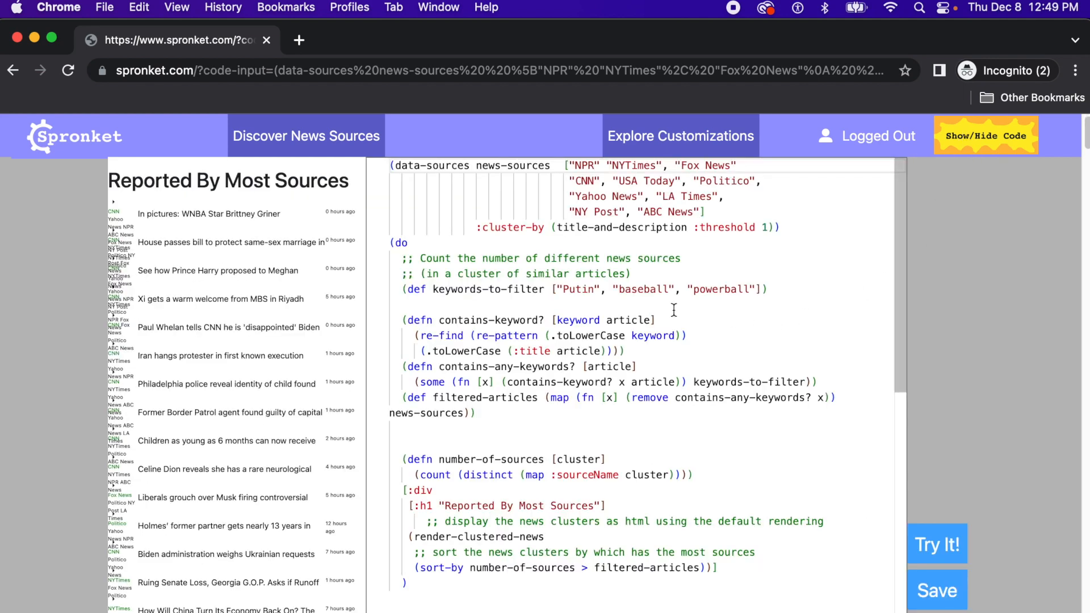
double_click(639, 289)
text(B)
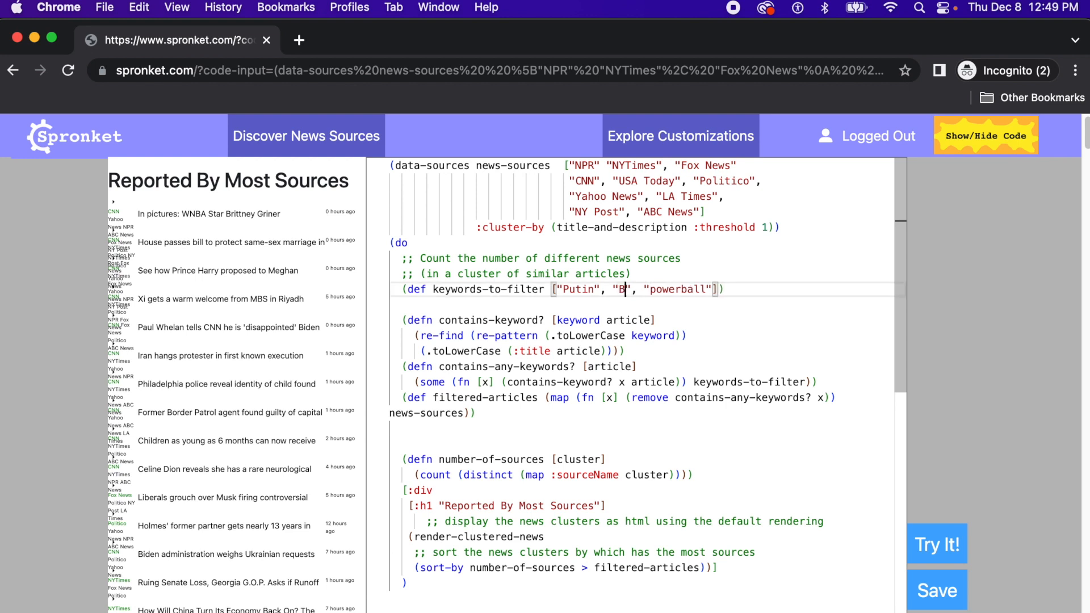
text(rittney)
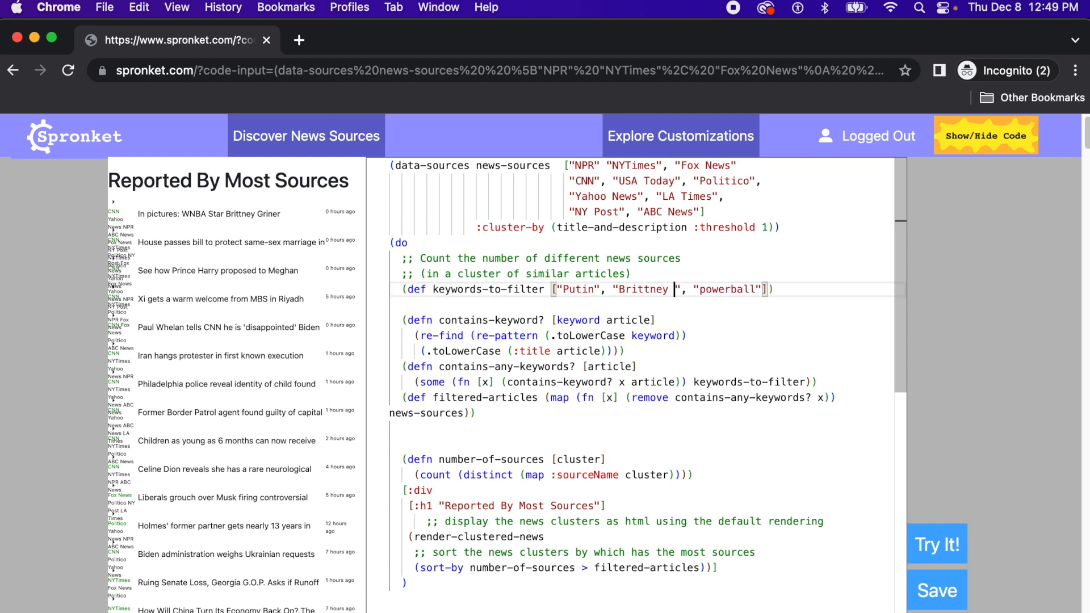
text(Griner)
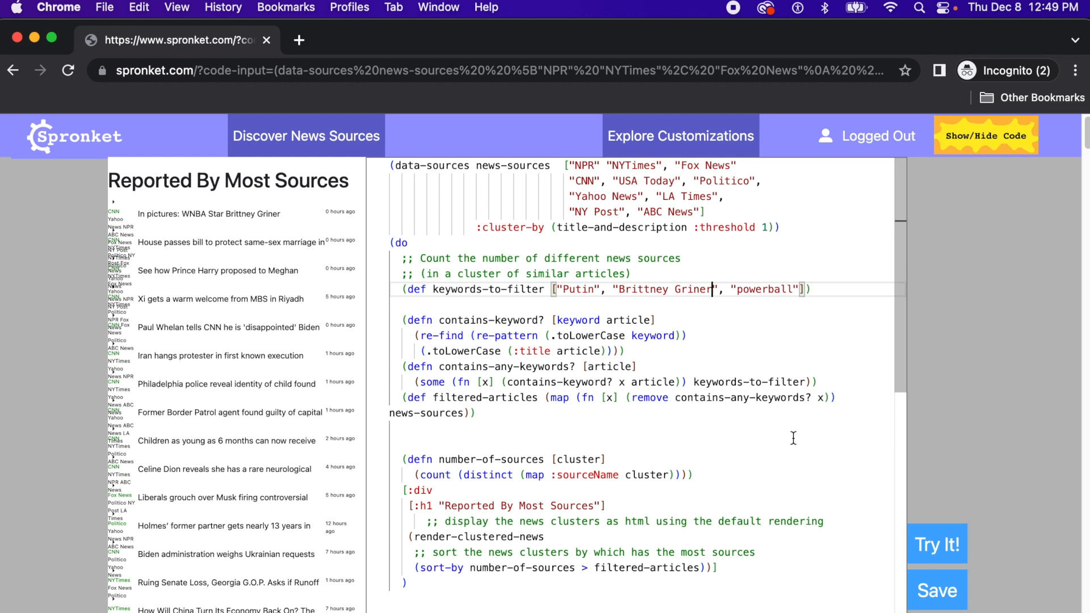
click(937, 544)
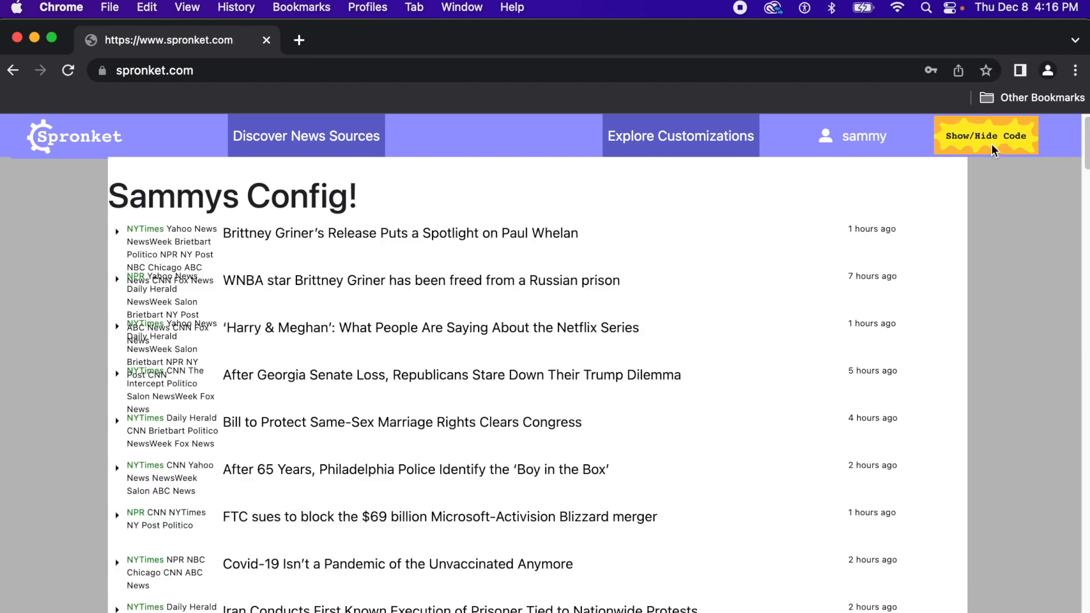
- Reveal the code behind Sammys Config! scrolled to its scoring and sorting functions
click(985, 135)
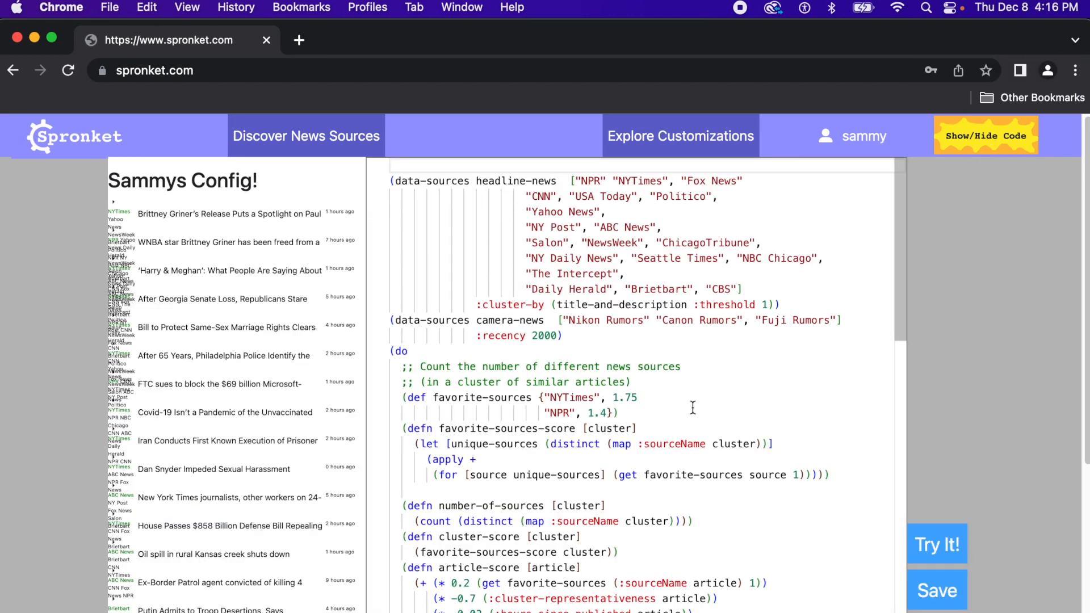
scroll(down, 3)
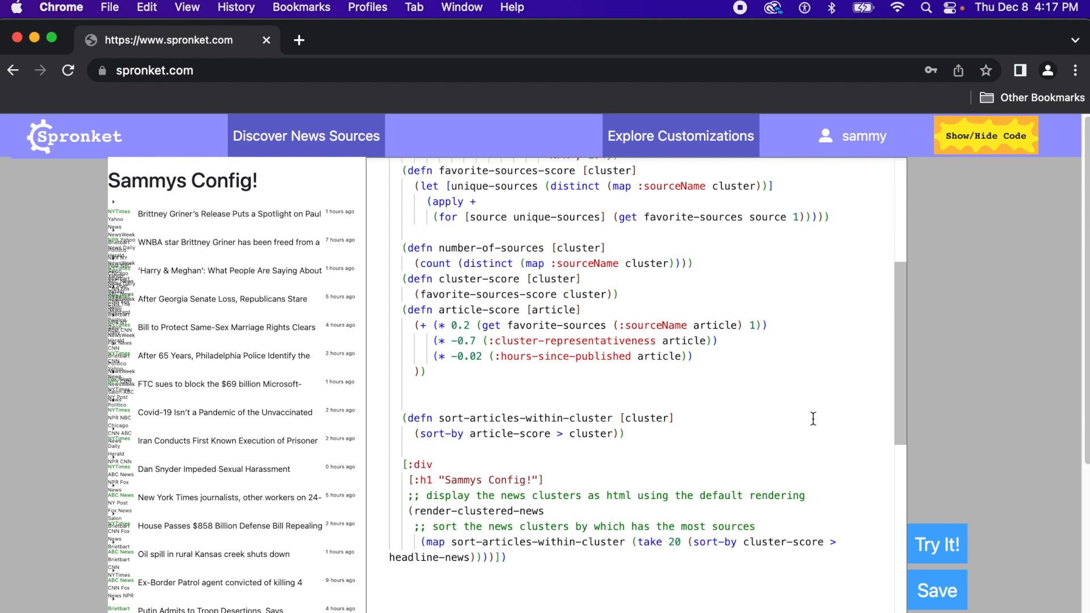
mouse_move(756, 489)
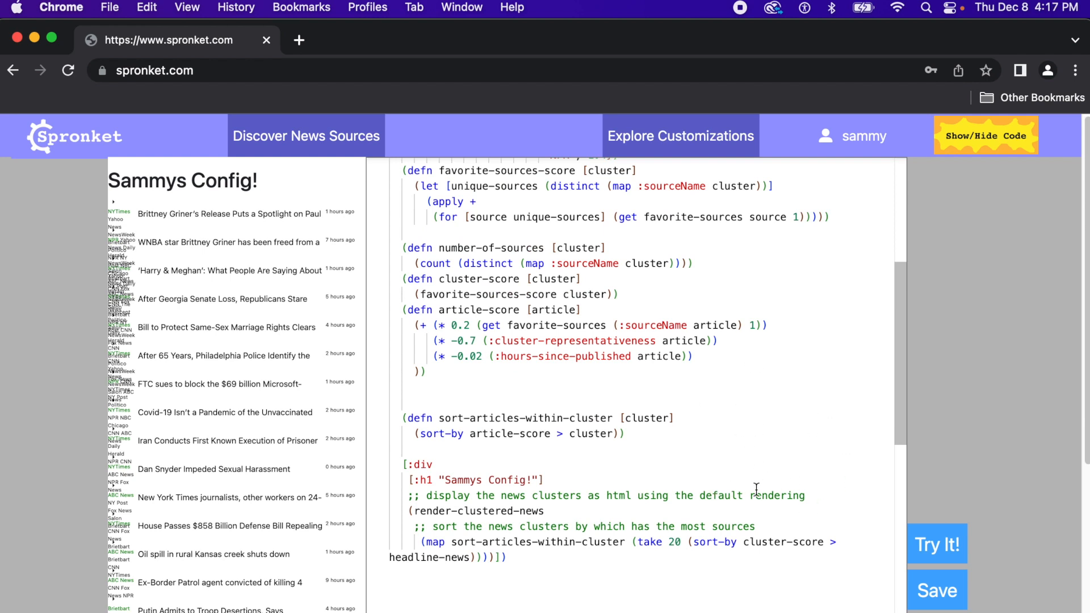
mouse_move(936, 544)
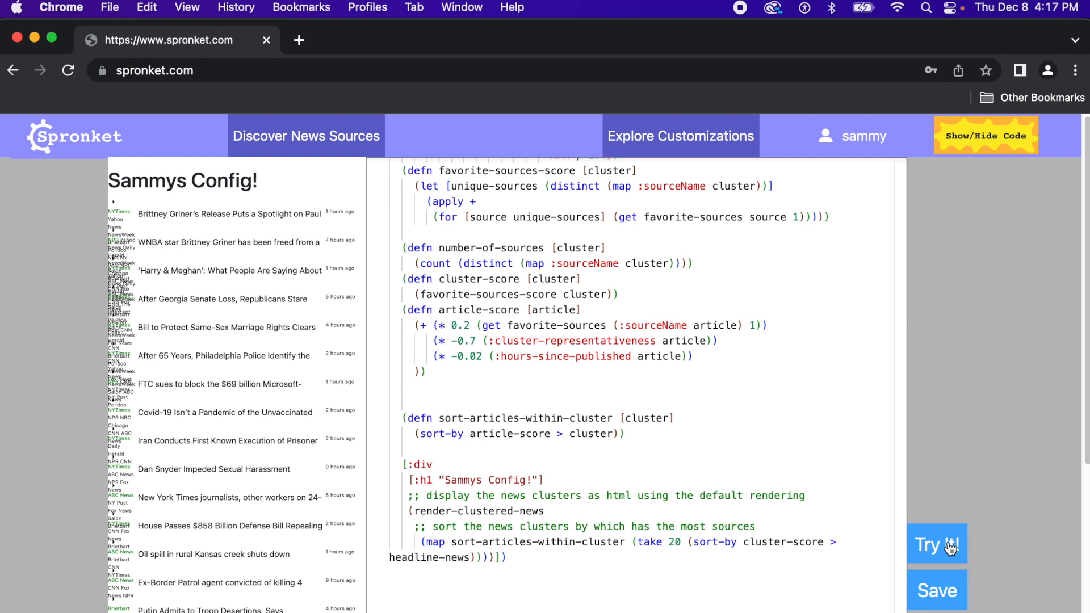
- Run Sammy's config code with Try It! to reload the feed full-page
click(937, 544)
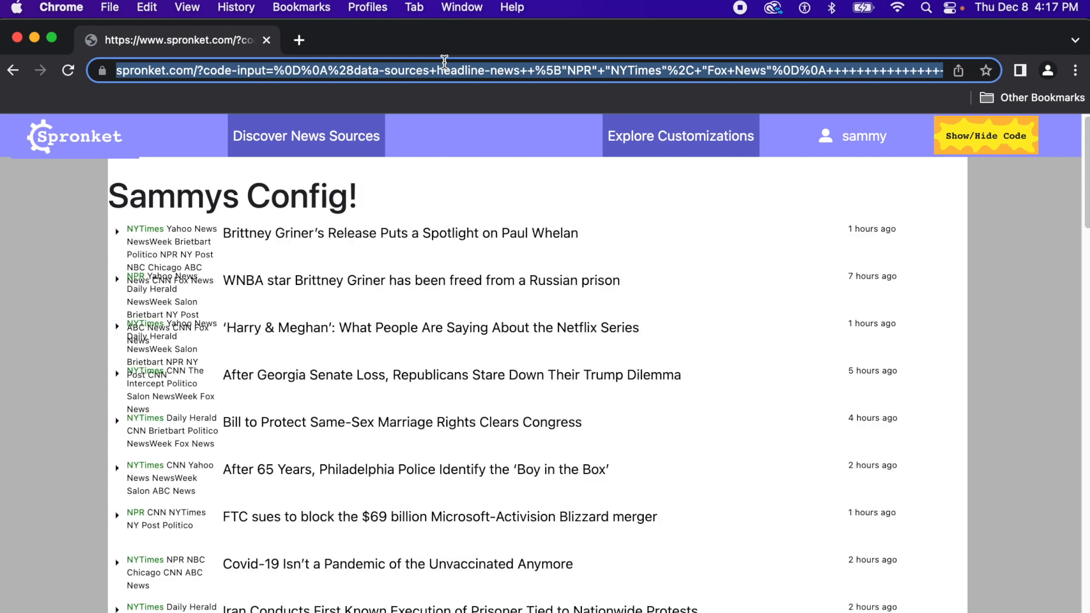
mouse_move(454, 91)
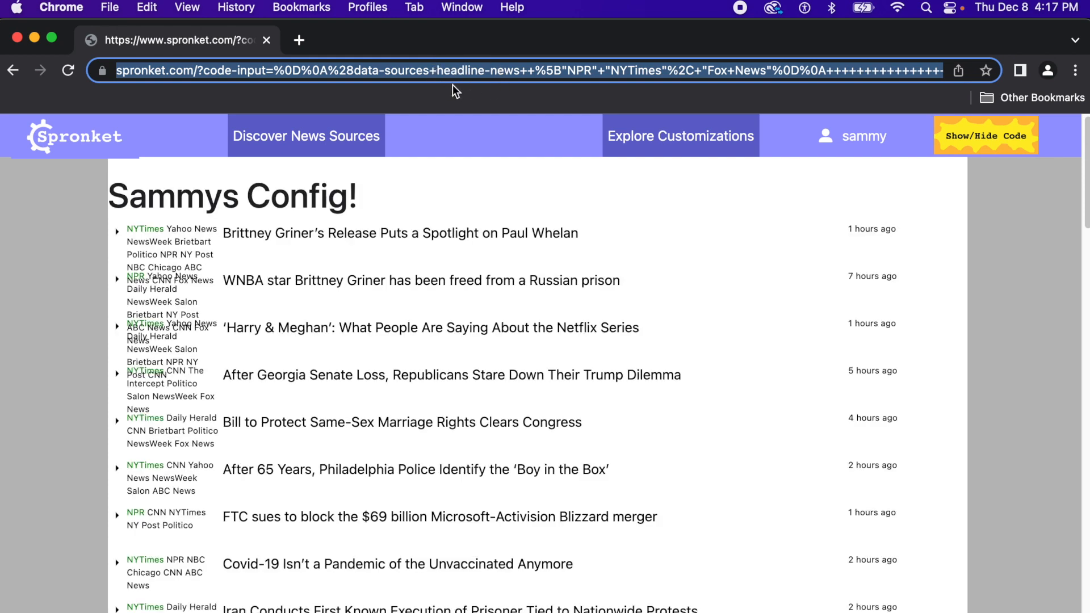
mouse_move(782, 223)
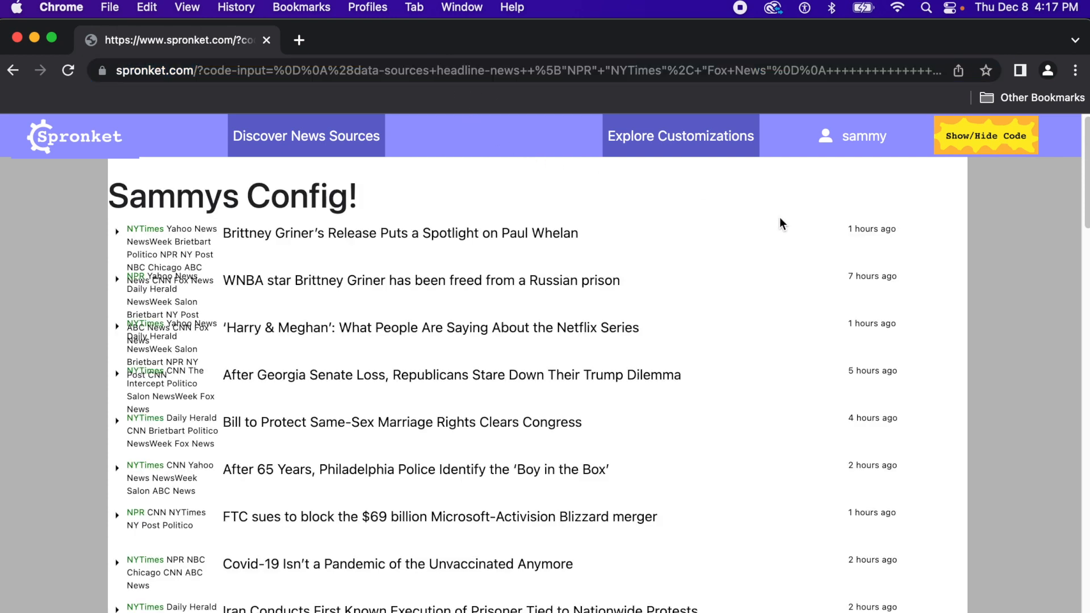
- Rename the :h1 heading to 'Sammys Config2!' in the code and save the configuration
click(985, 135)
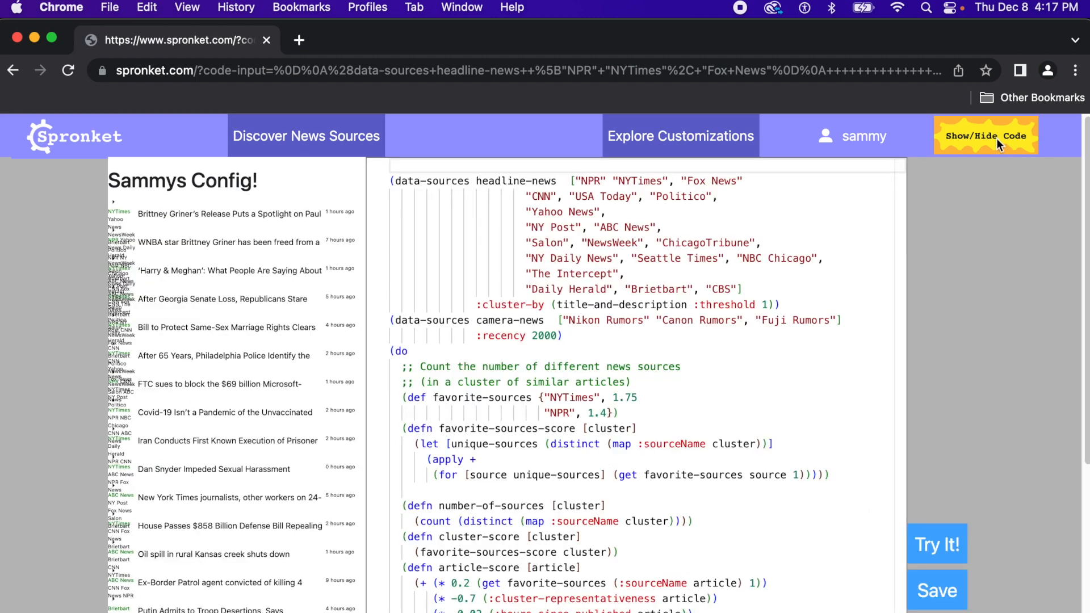
scroll(down, 3)
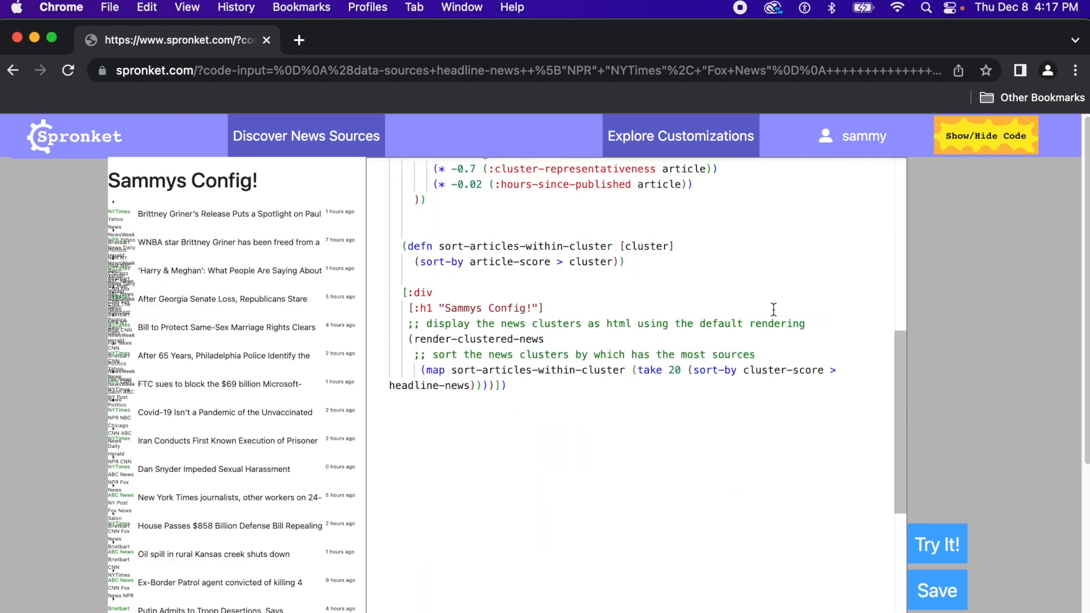
scroll(up, 3)
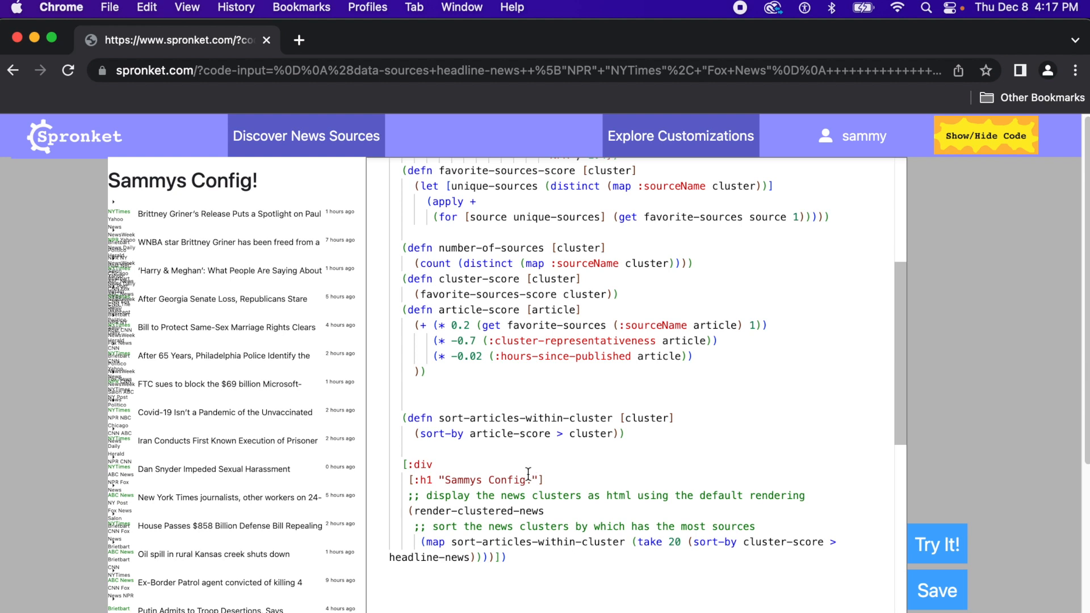
text(2)
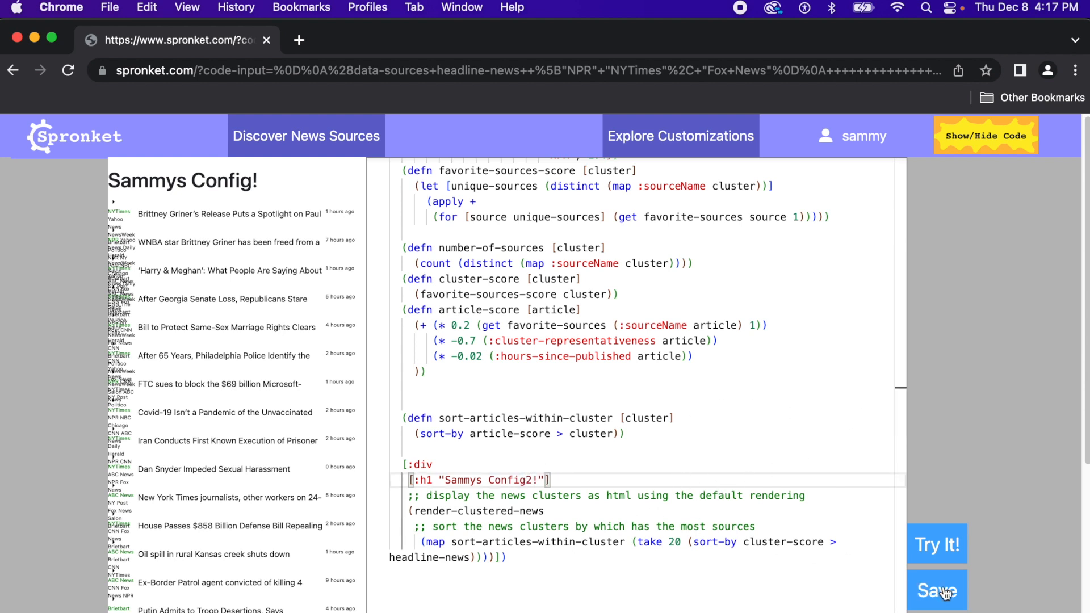
click(937, 591)
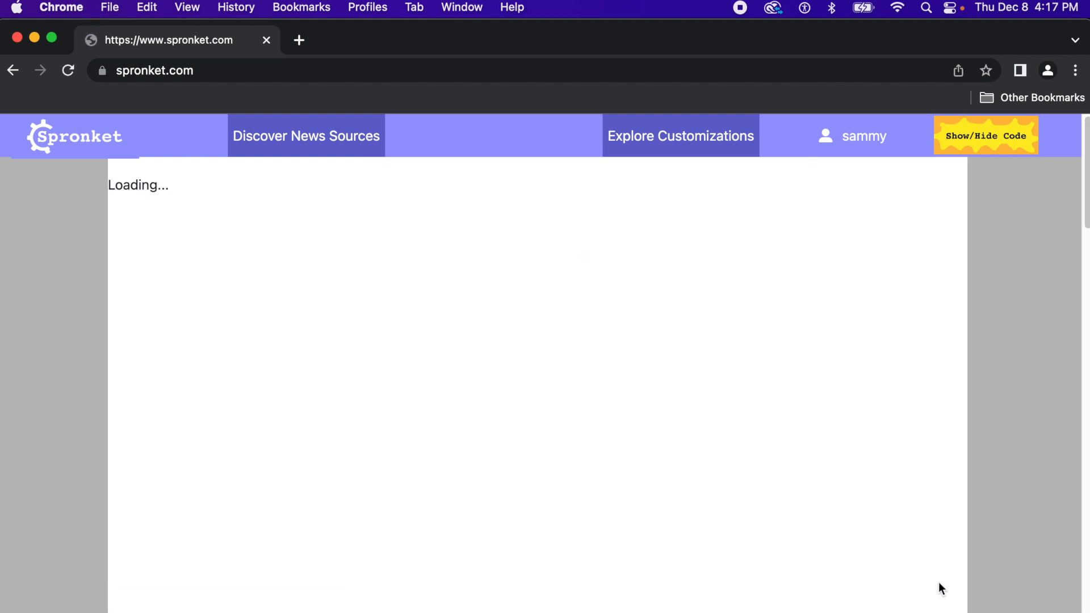
mouse_move(662, 443)
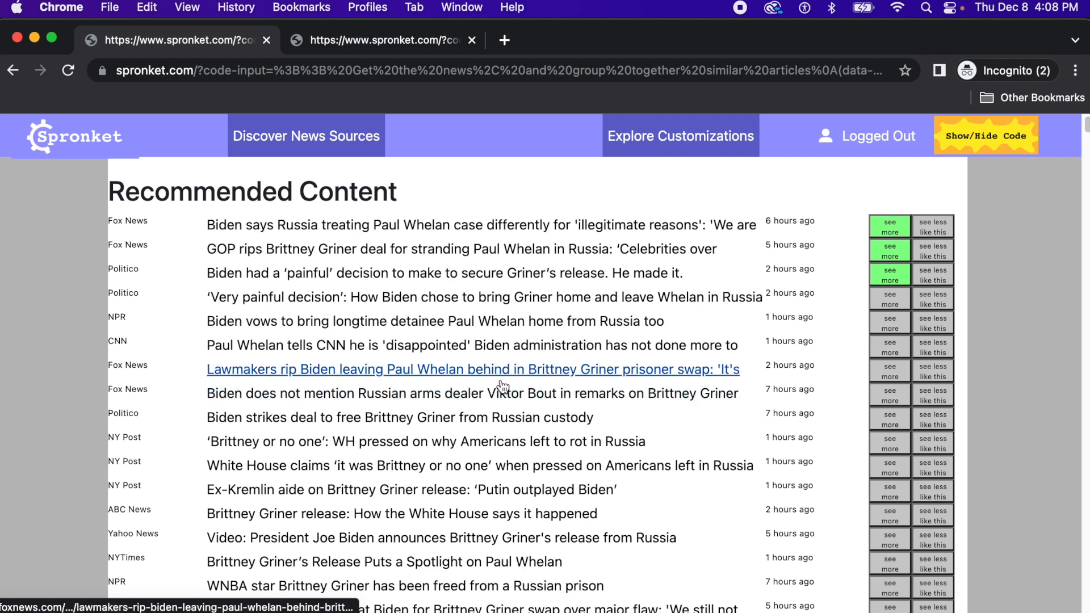
mouse_move(504, 393)
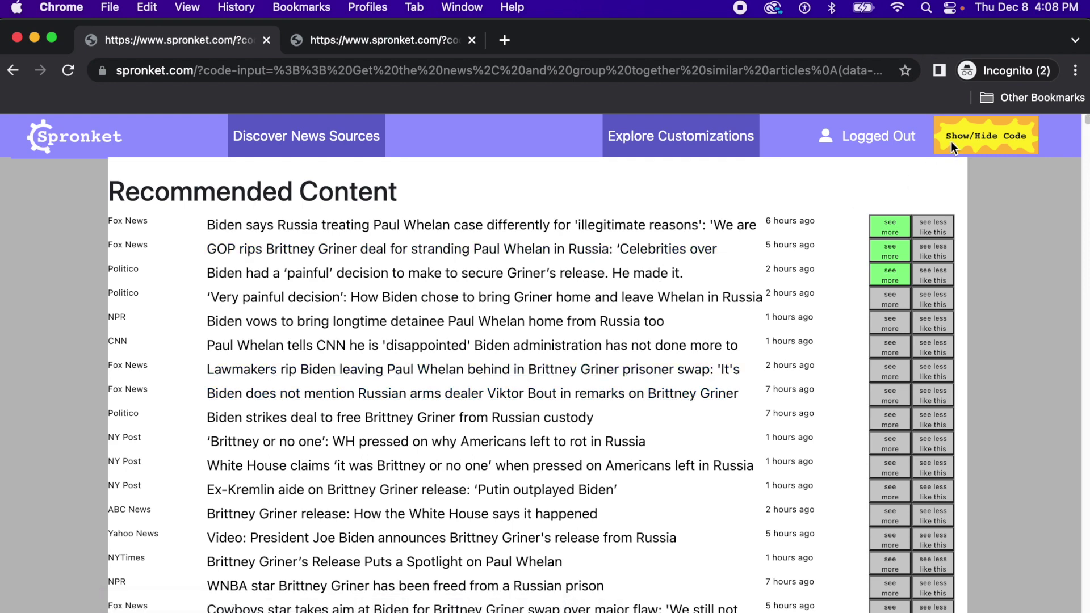
- Review the code behind the like-based Recommended Content feed, then hide it again
click(985, 135)
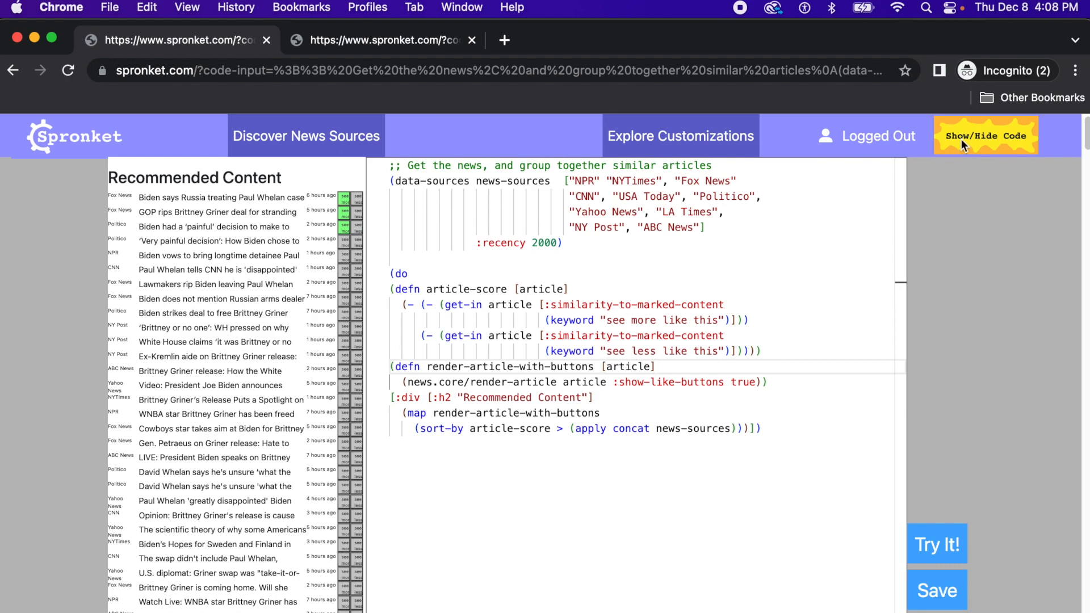
click(985, 135)
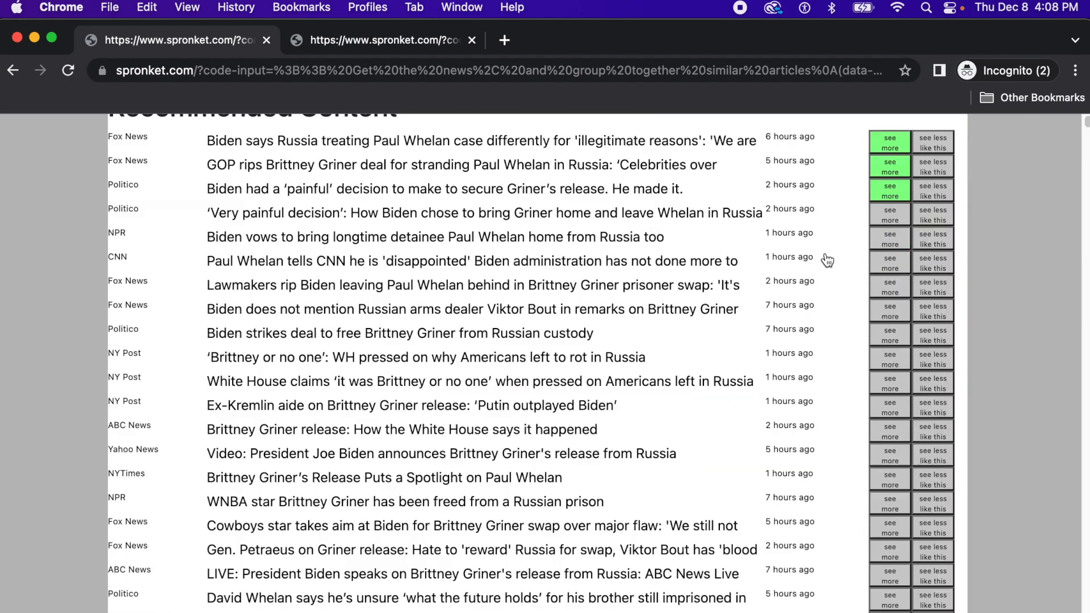
scroll(up, 3)
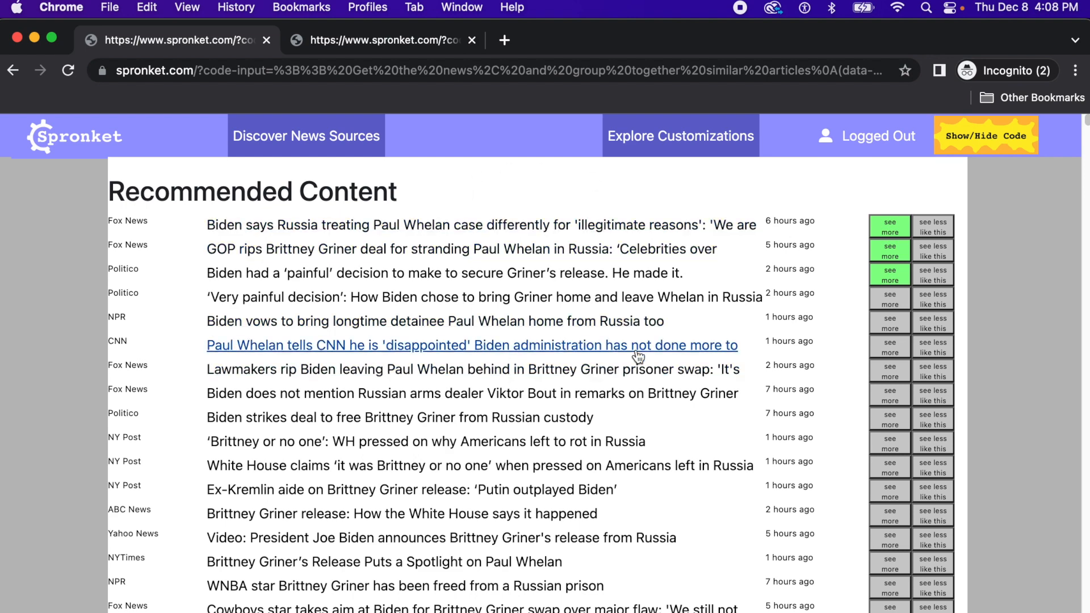
mouse_move(406, 176)
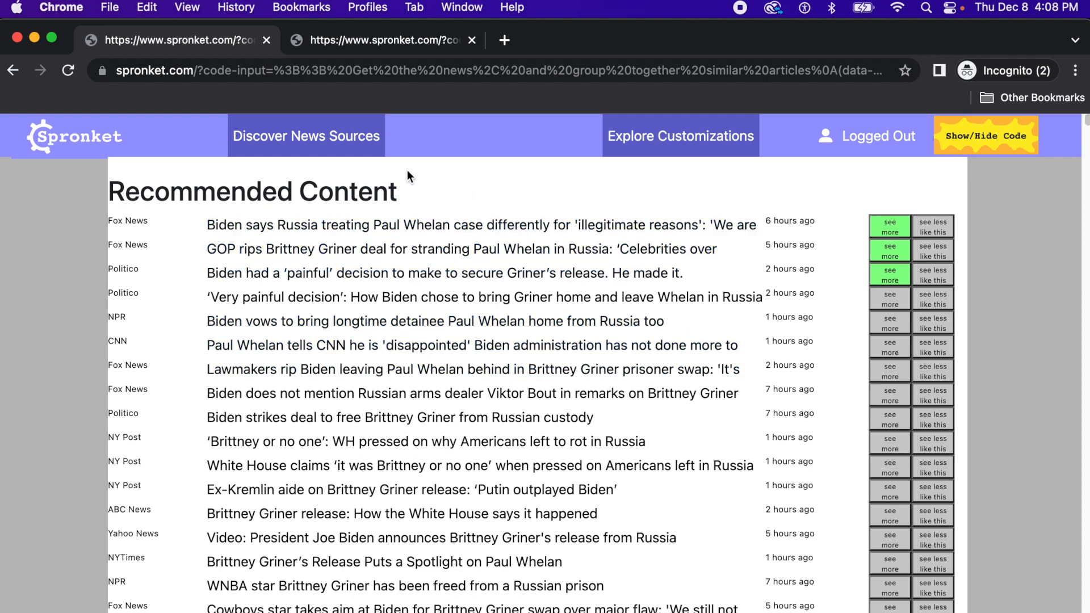
- Show the list of available news sources via Discover News Sources
click(306, 135)
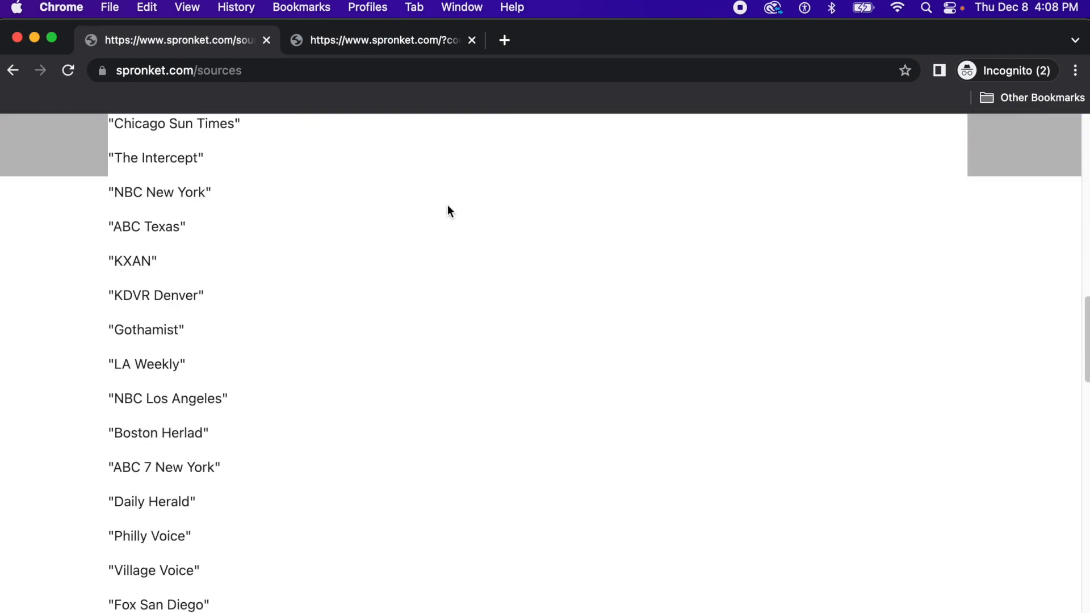
scroll(up, 3)
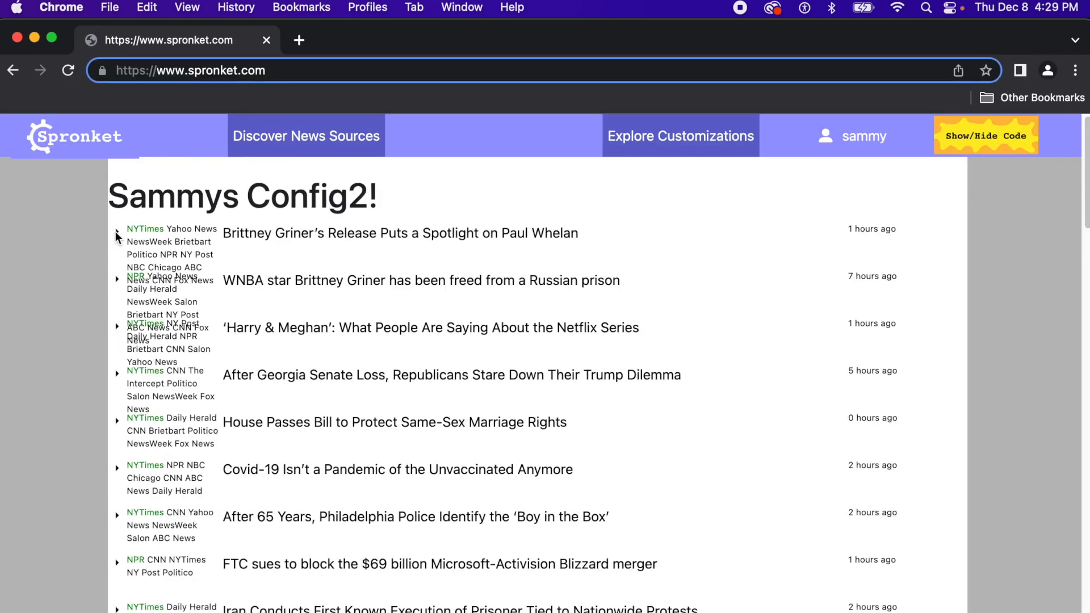
- Expand the Paul Whelan spotlight story's related articles, read them, then collapse the cluster
click(117, 229)
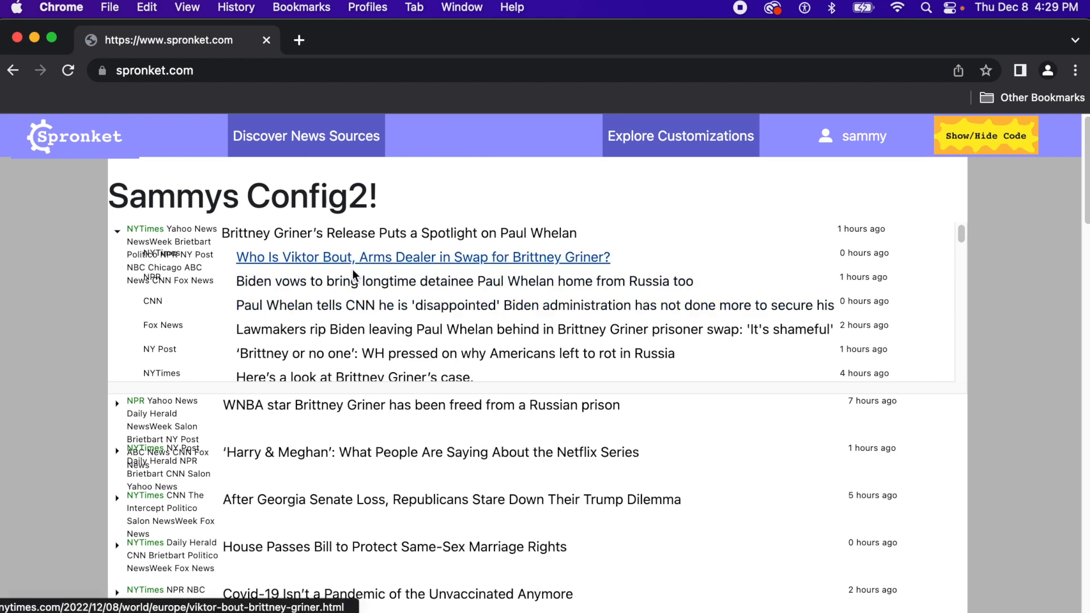
scroll(down, 3)
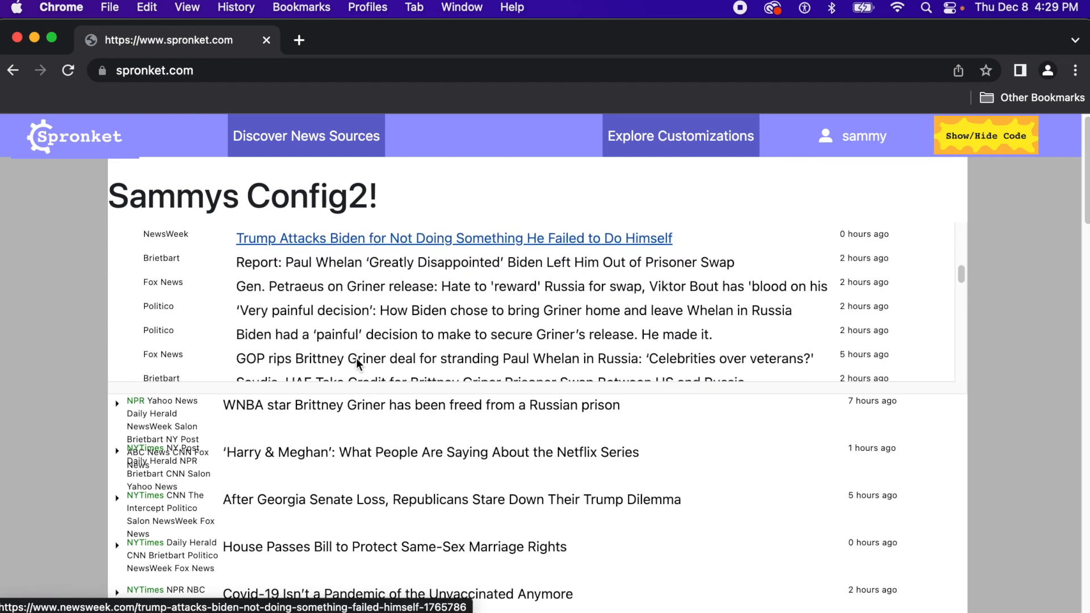
scroll(down, 3)
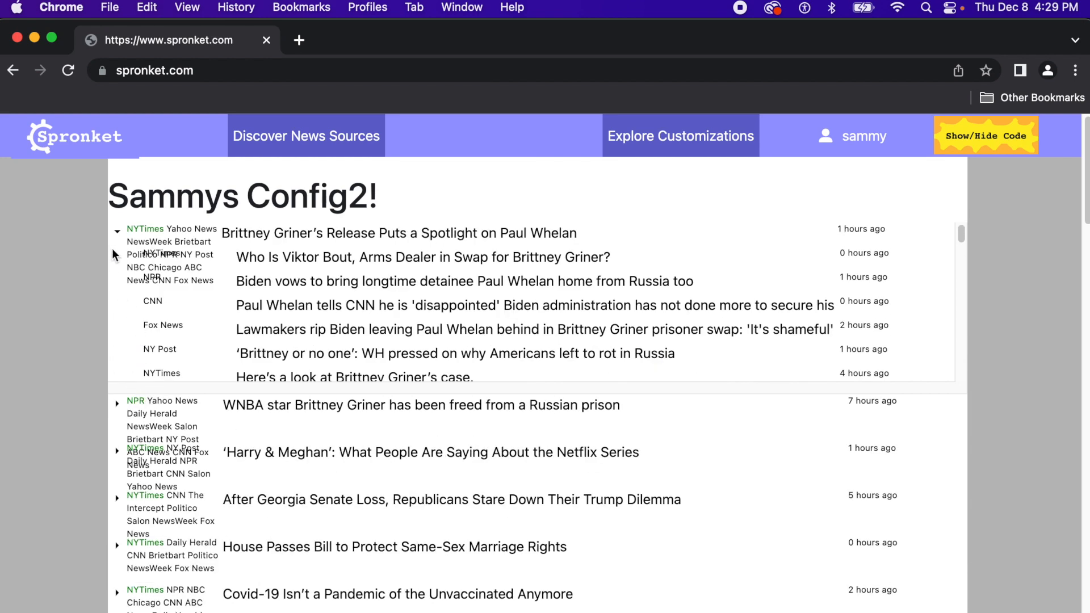
click(117, 231)
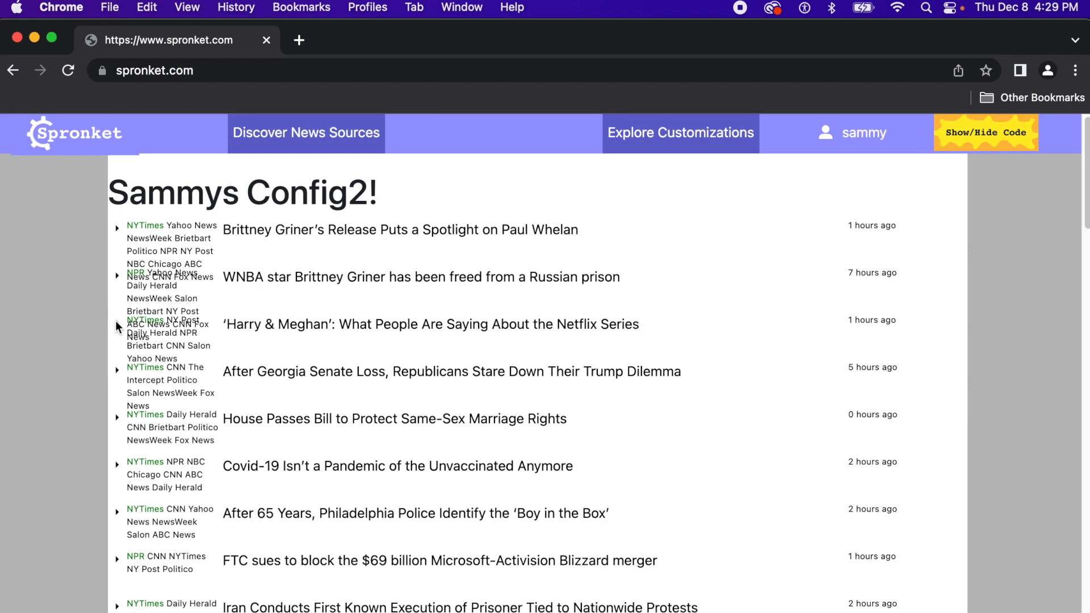
- Briefly expand the Harry & Meghan cluster, then leave the Georgia Senate loss story's related articles expanded
click(117, 326)
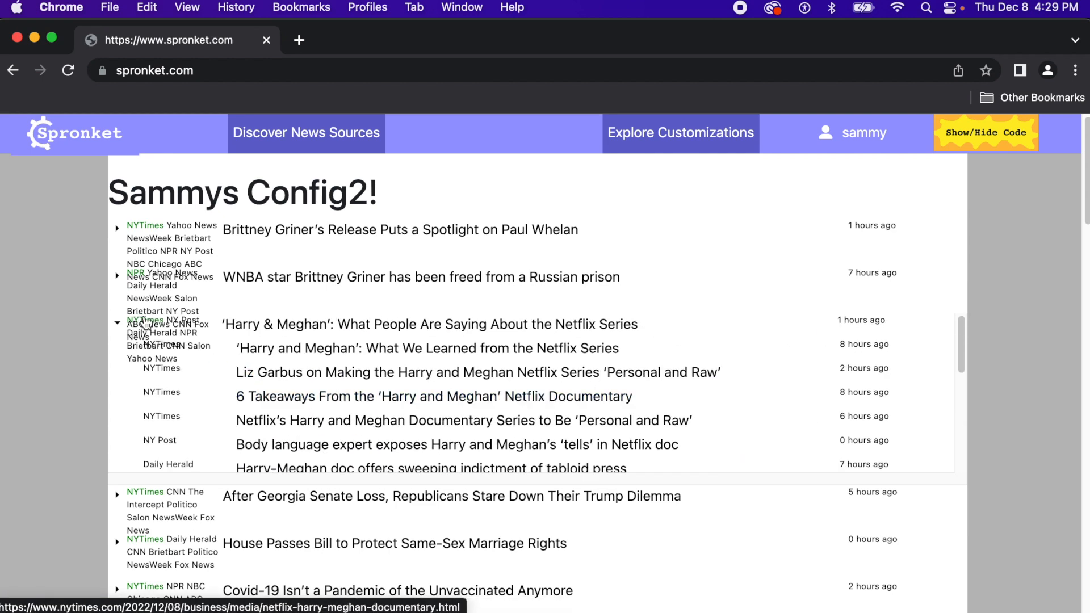
click(117, 322)
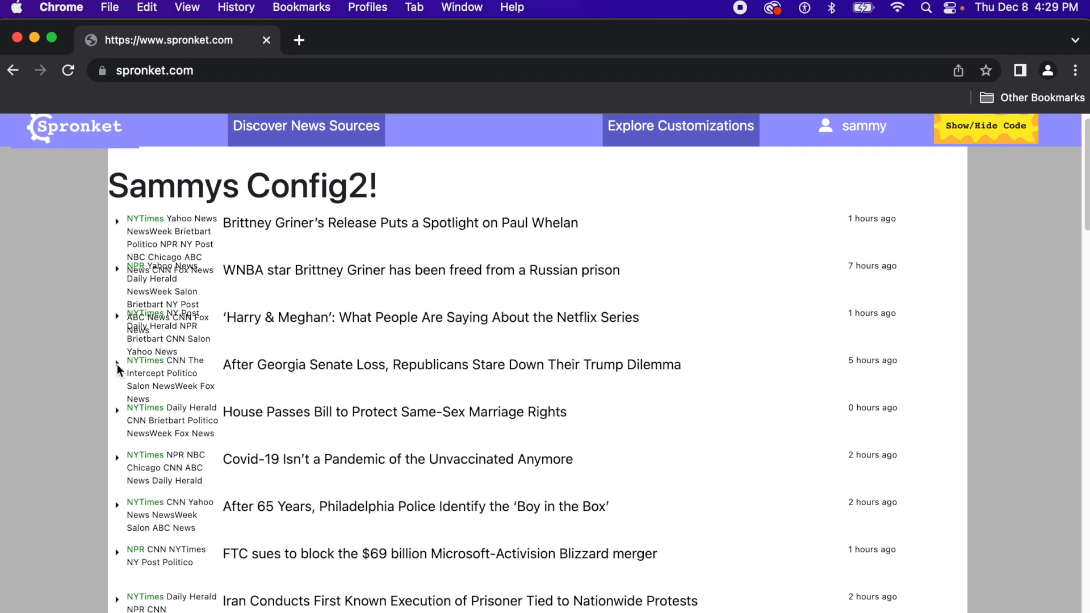
click(117, 362)
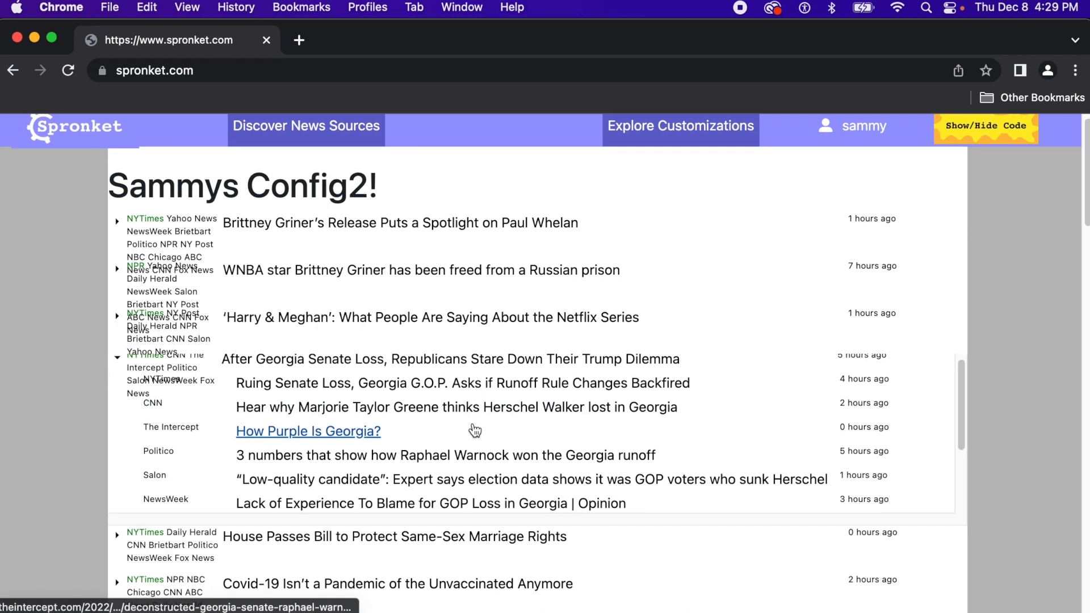
scroll(down, 3)
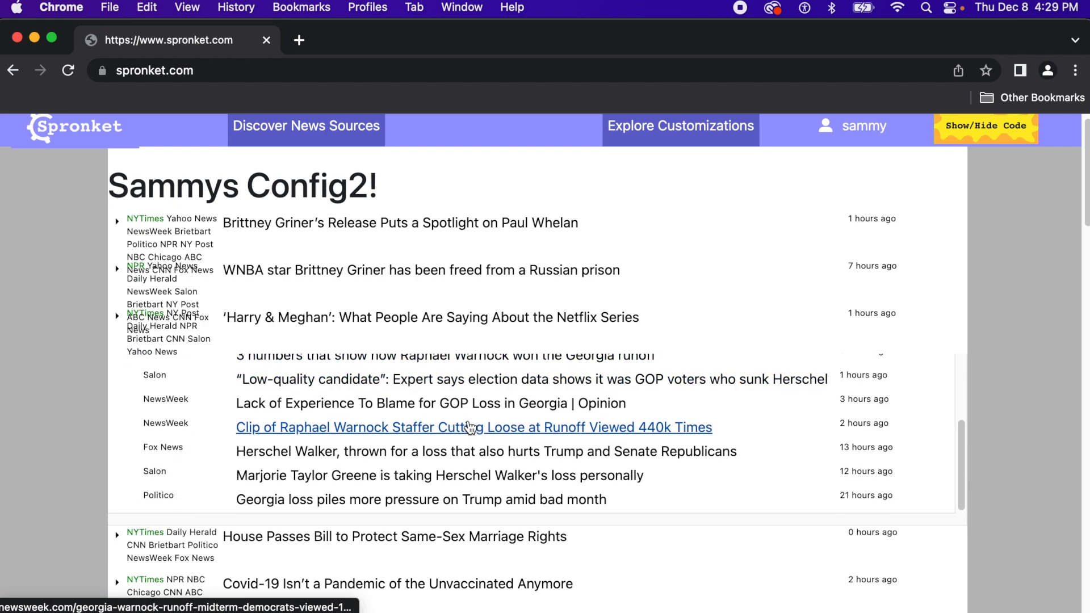
scroll(down, 3)
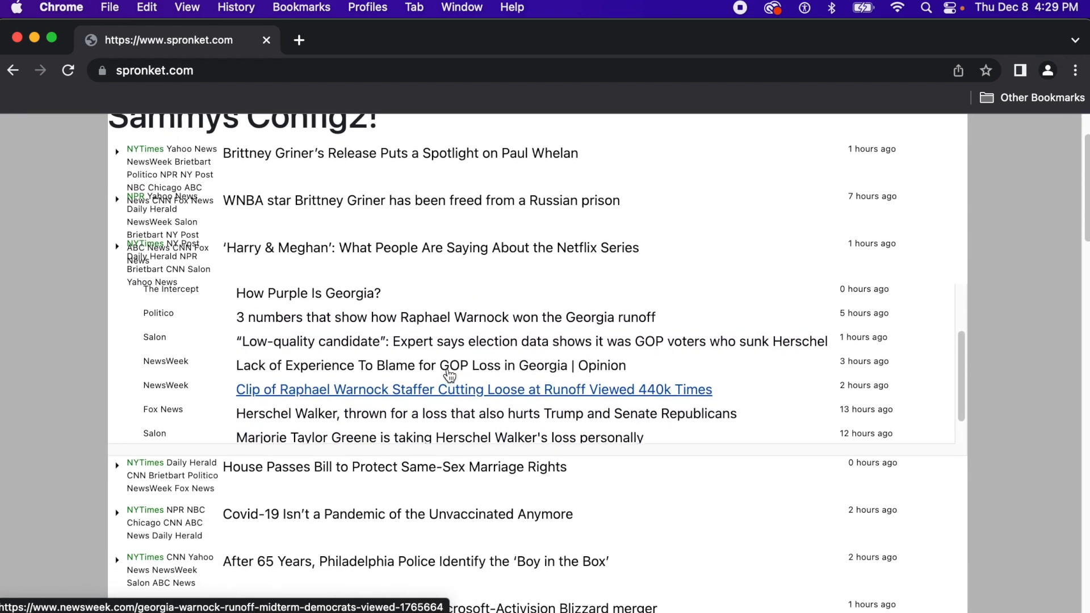
click(117, 293)
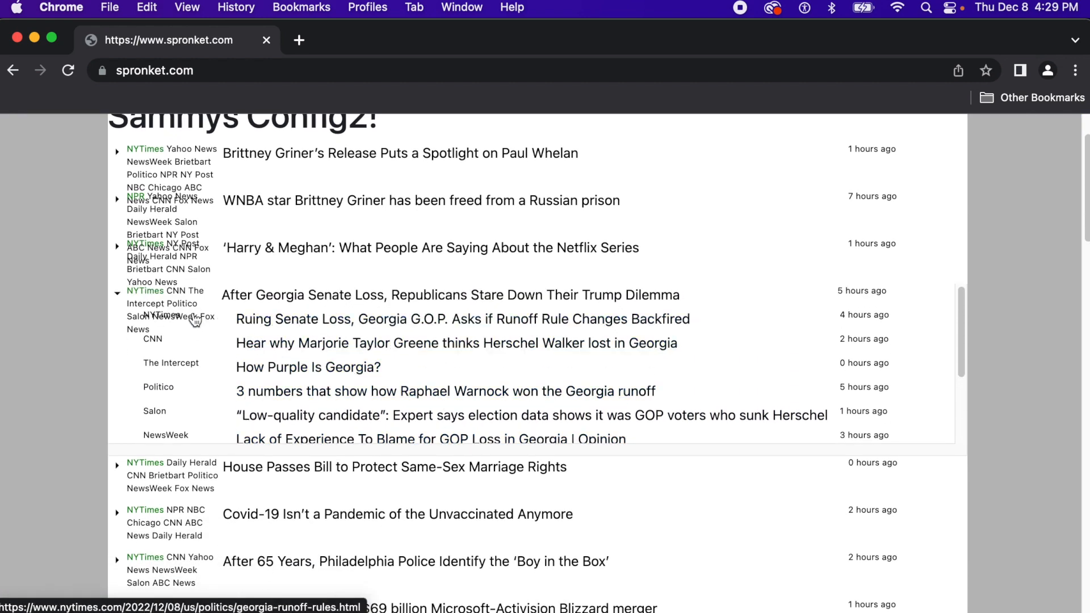